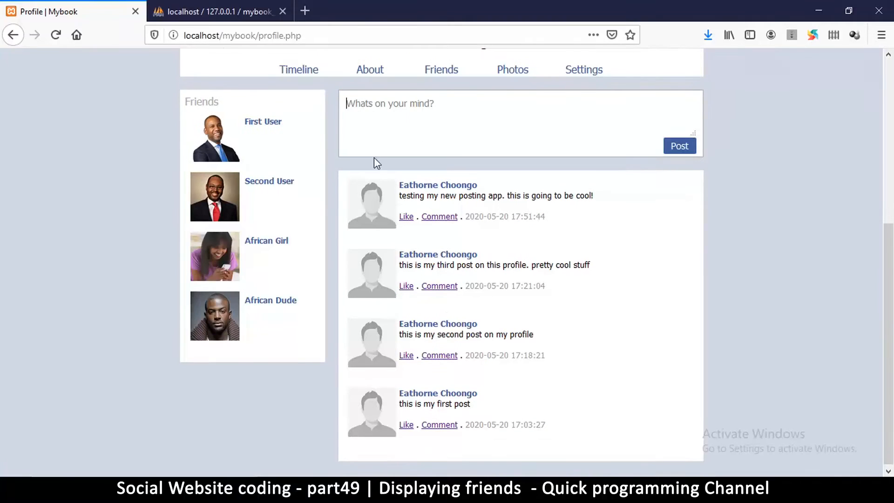
mouse_move(371, 193)
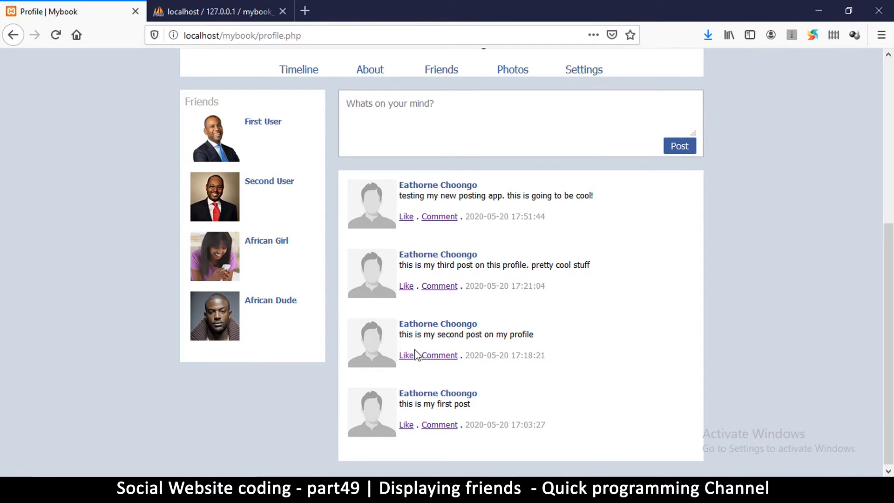
Step: Locate the friends_bar section with the Friends heading in profile.php
scroll(up, 3)
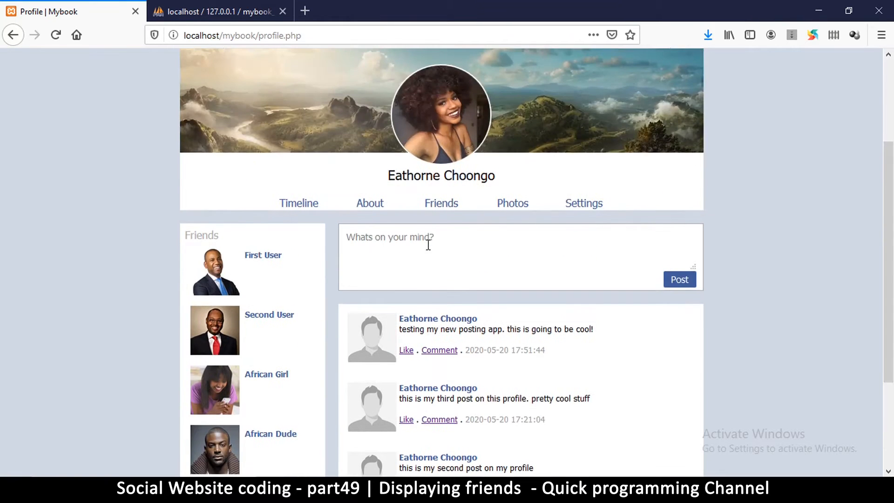
scroll(down, 3)
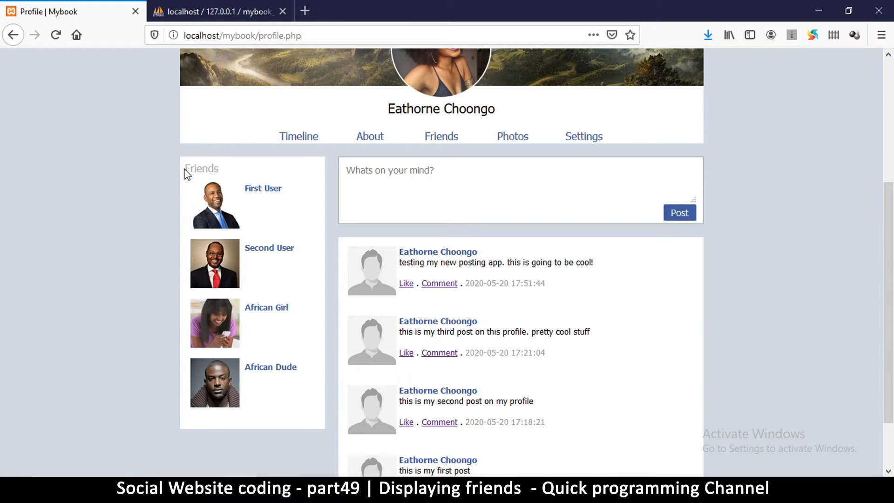
double_click(201, 168)
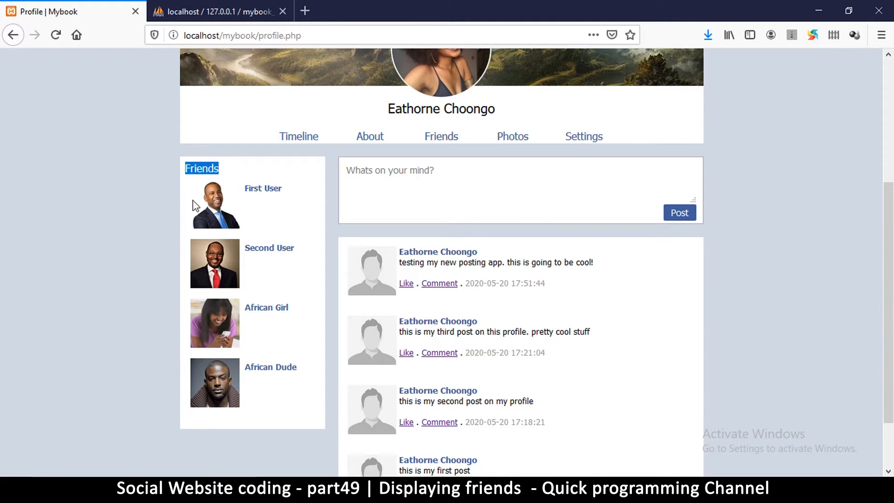
mouse_move(212, 250)
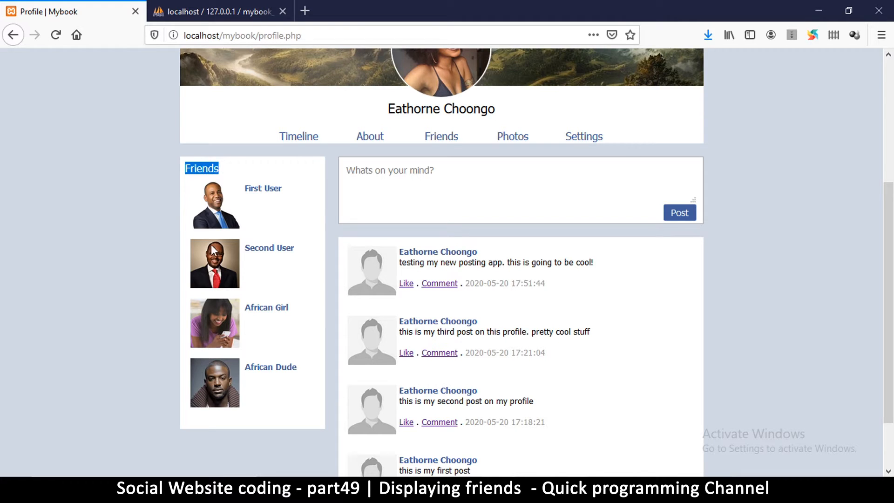
mouse_move(256, 404)
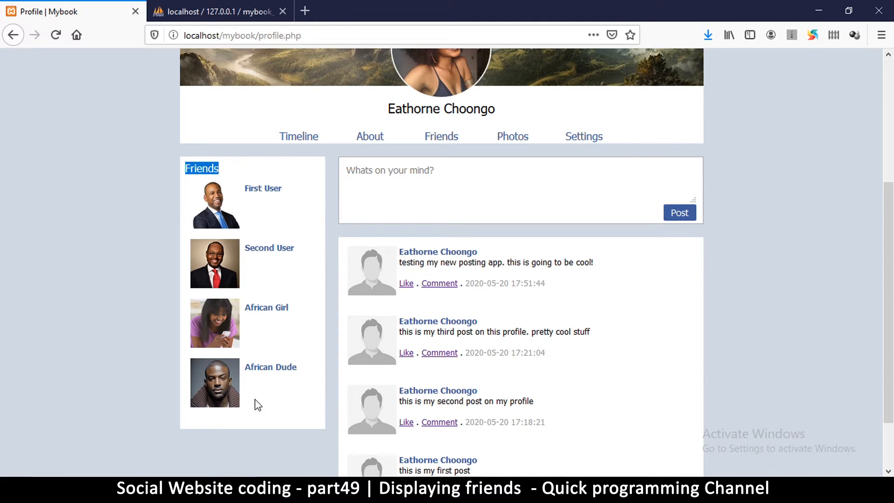
mouse_move(503, 301)
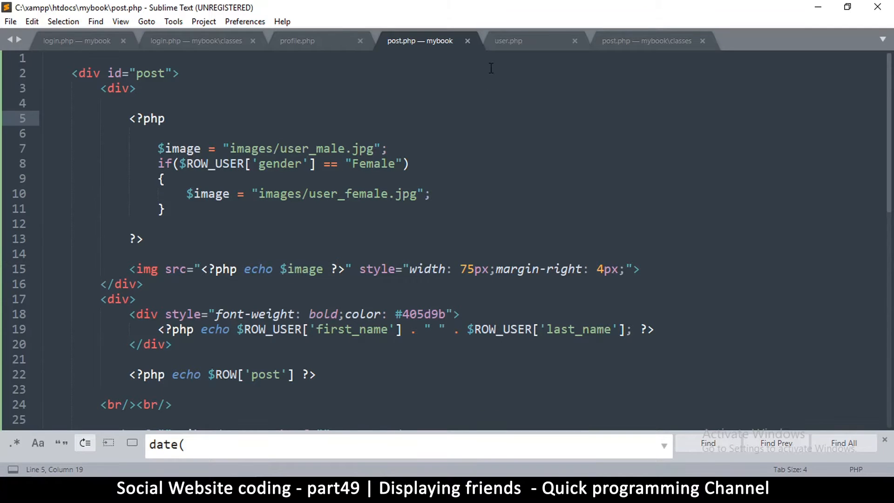
mouse_move(393, 105)
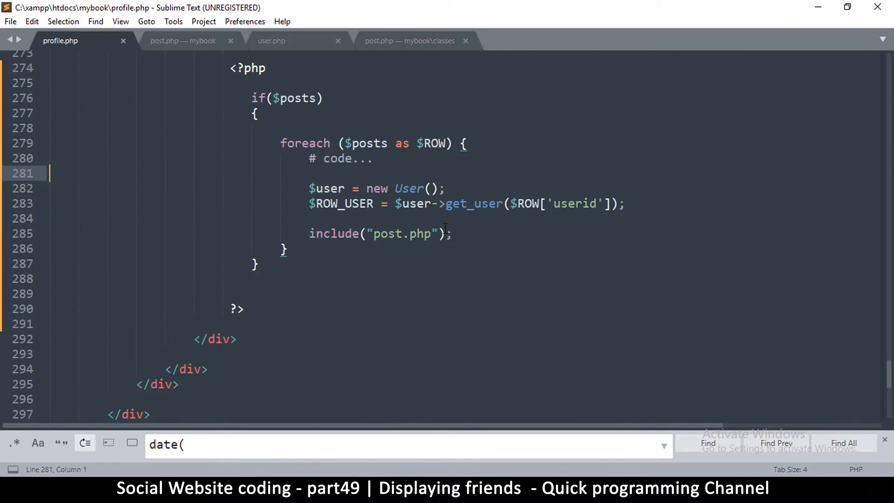
scroll(up, 3)
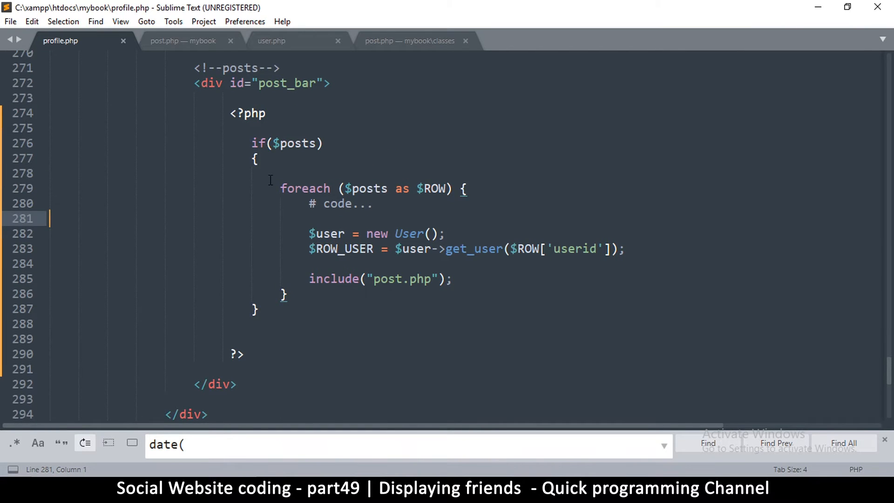
scroll(up, 3)
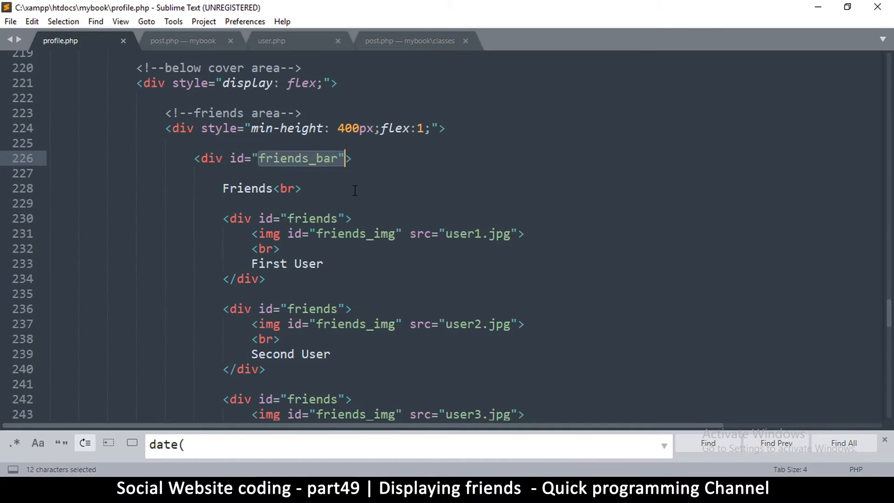
scroll(down, 3)
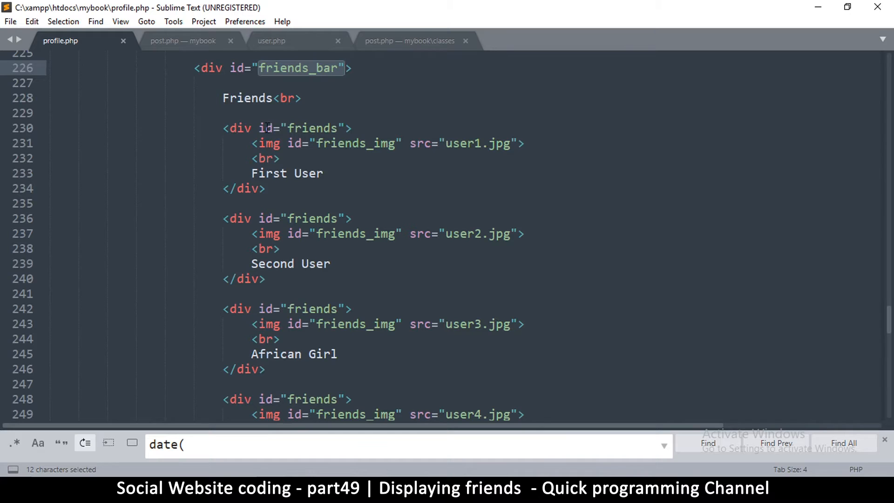
Step: Select and cut the hard-coded First User friend block from the friends bar
double_click(313, 128)
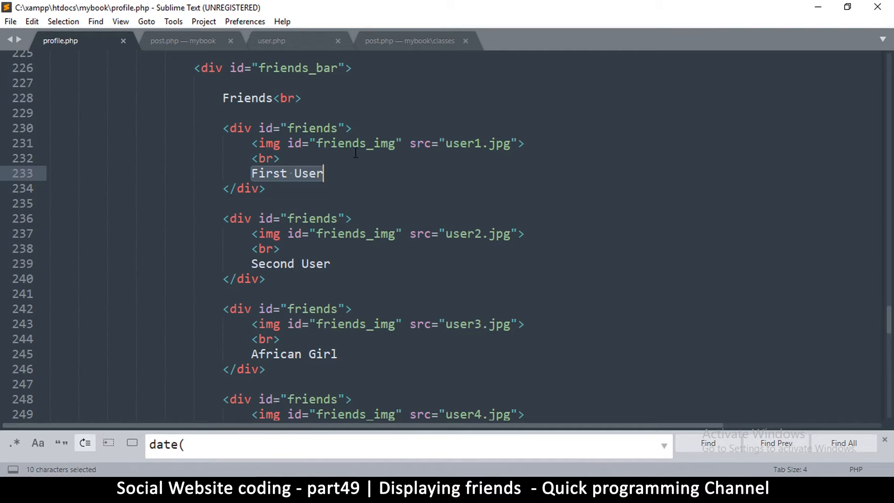
click(231, 127)
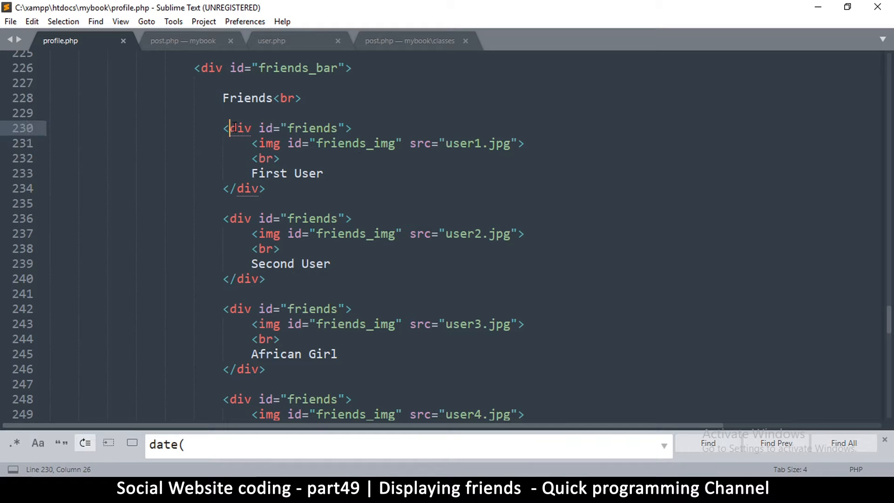
drag(227, 127, 265, 189)
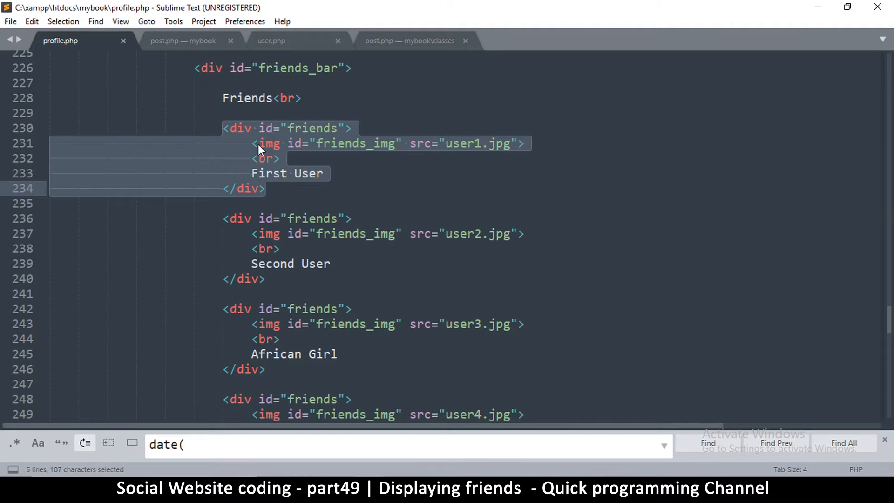
mouse_move(280, 194)
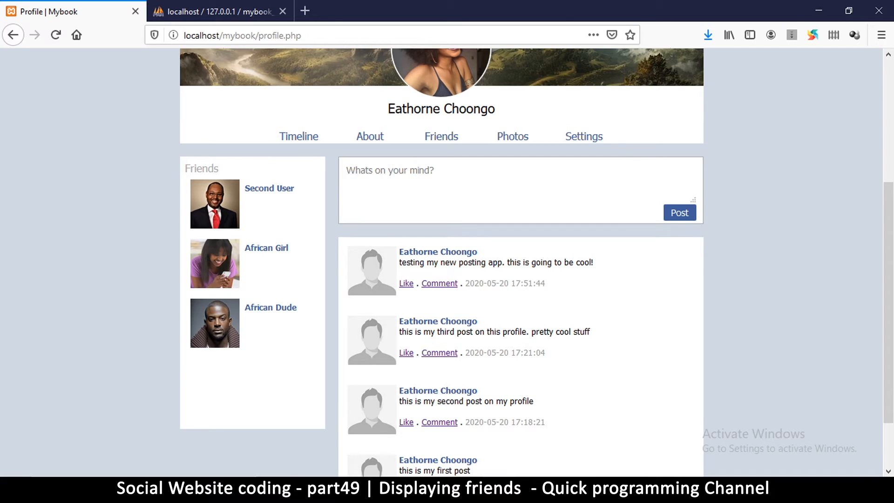
click(11, 21)
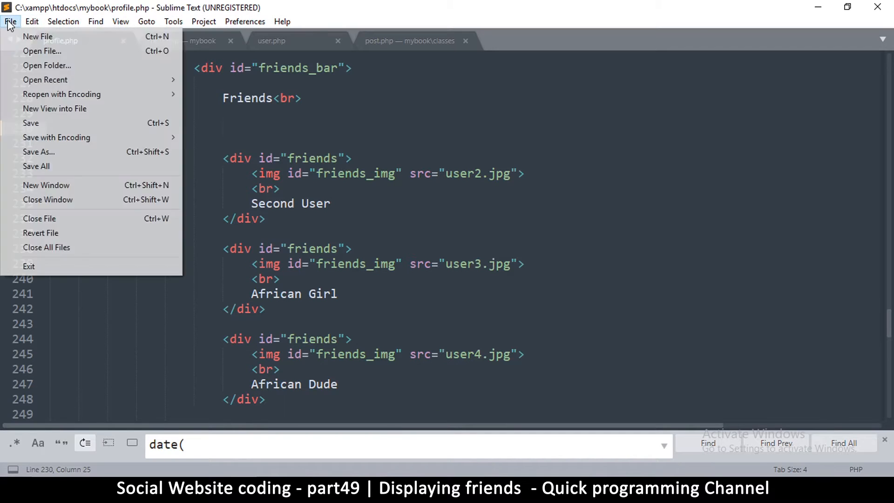
Step: Paste the friend markup into a new file and save it as user.php in mybook
click(37, 37)
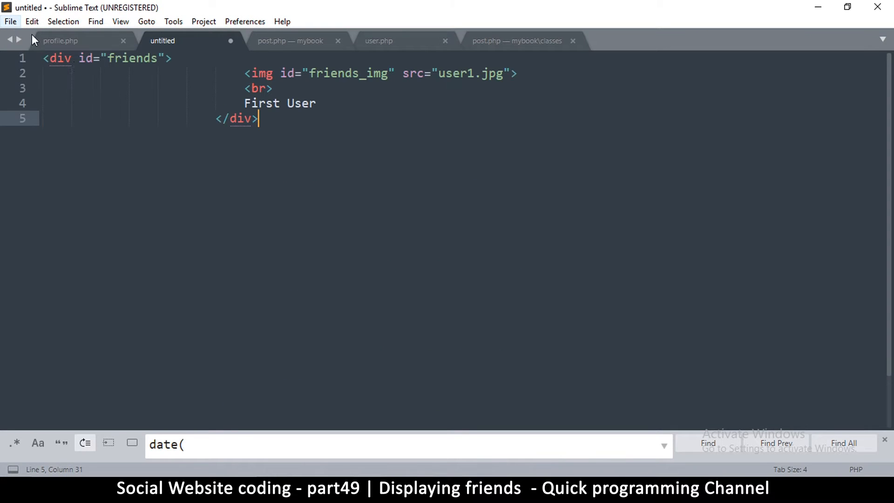
drag(244, 72, 258, 118)
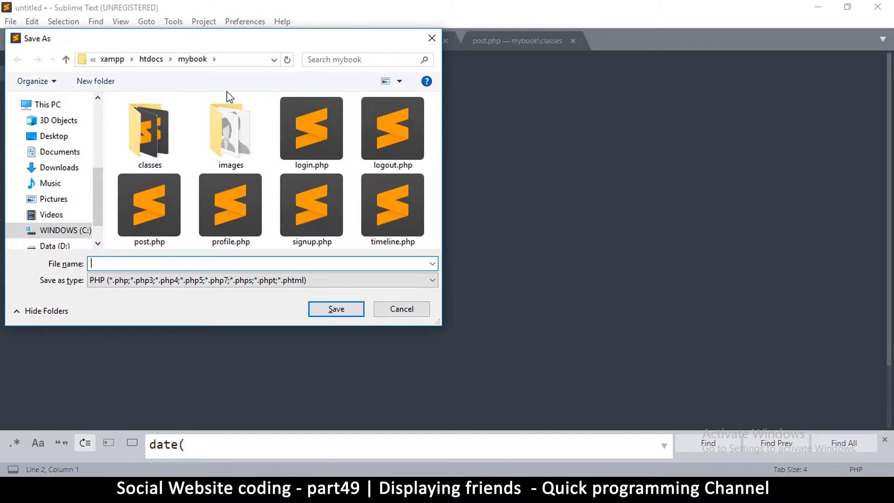
text(user)
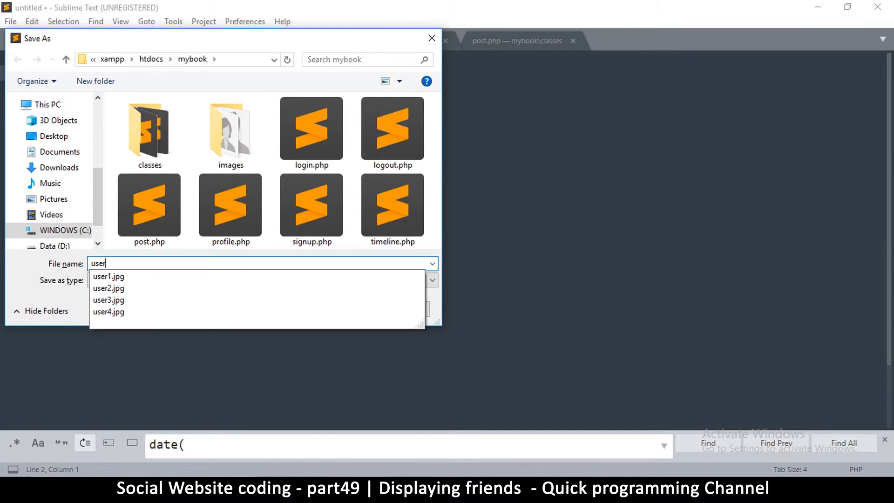
text(.php)
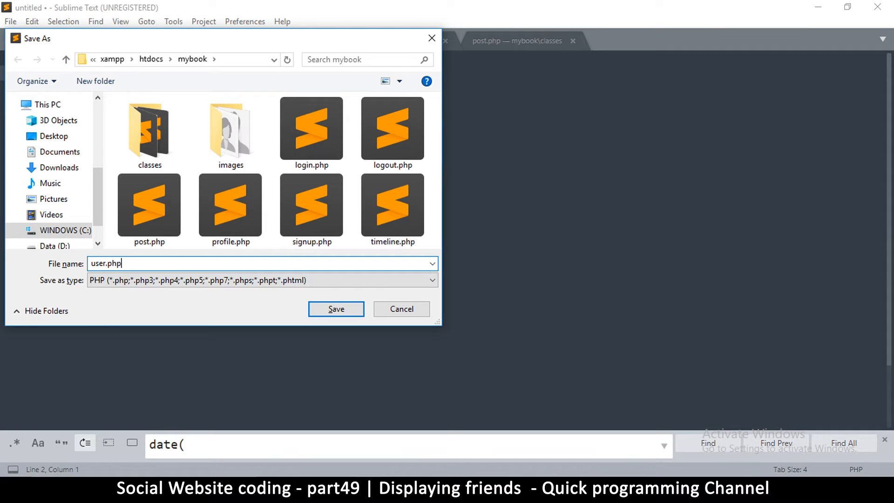
click(336, 308)
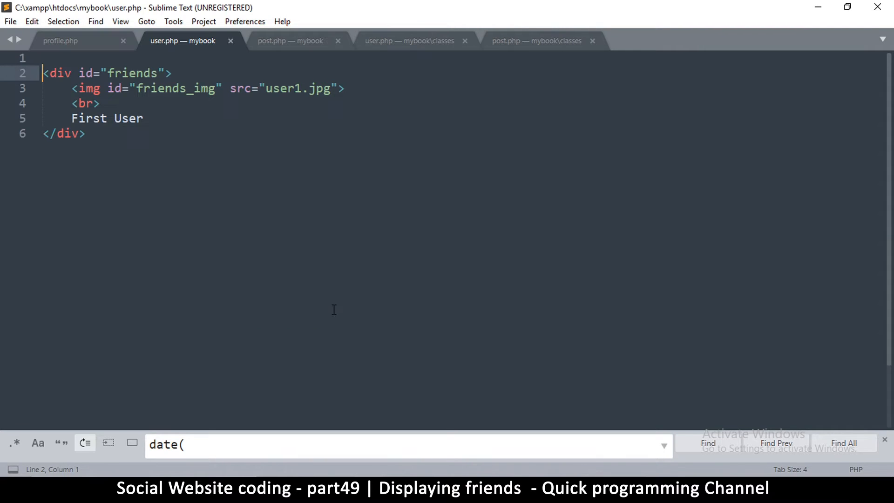
mouse_move(85, 54)
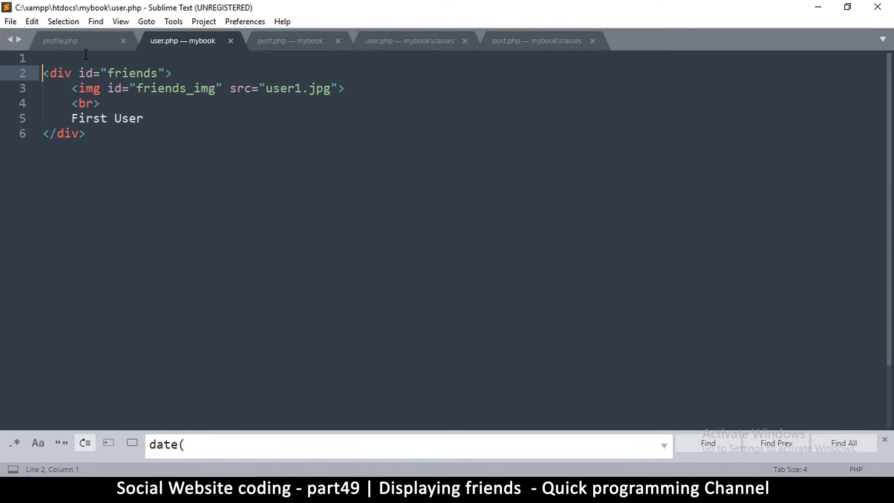
click(60, 40)
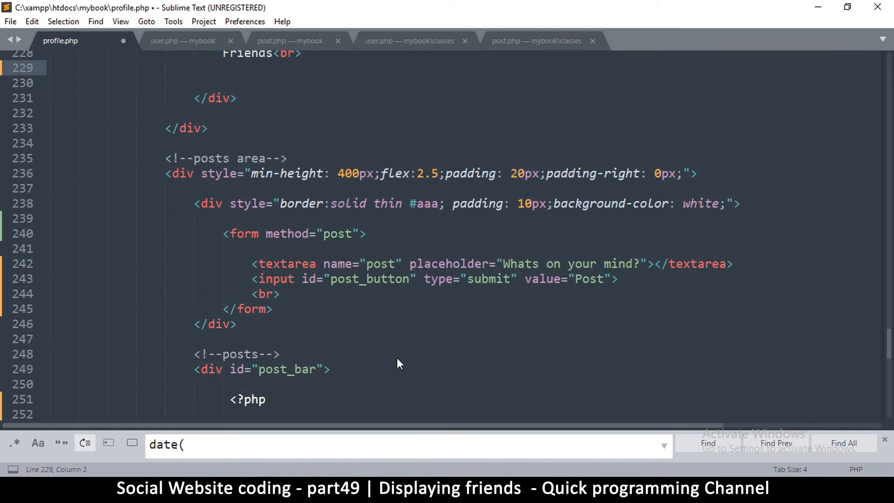
Step: Save profile.php, copy the posts PHP loop and place it below the Friends heading
key(ctrl+s)
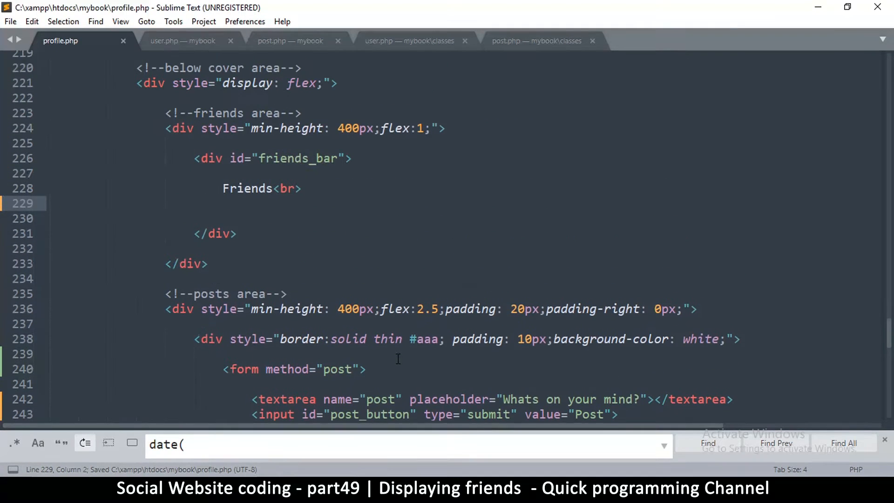
scroll(down, 3)
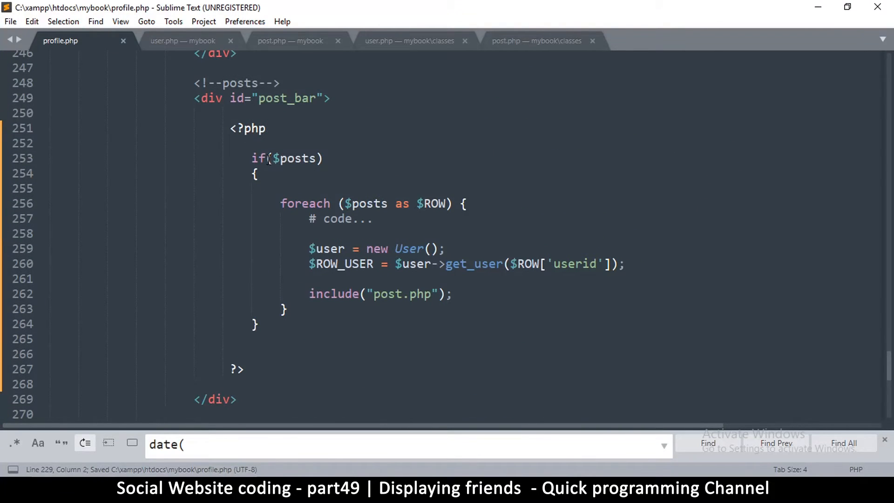
click(273, 158)
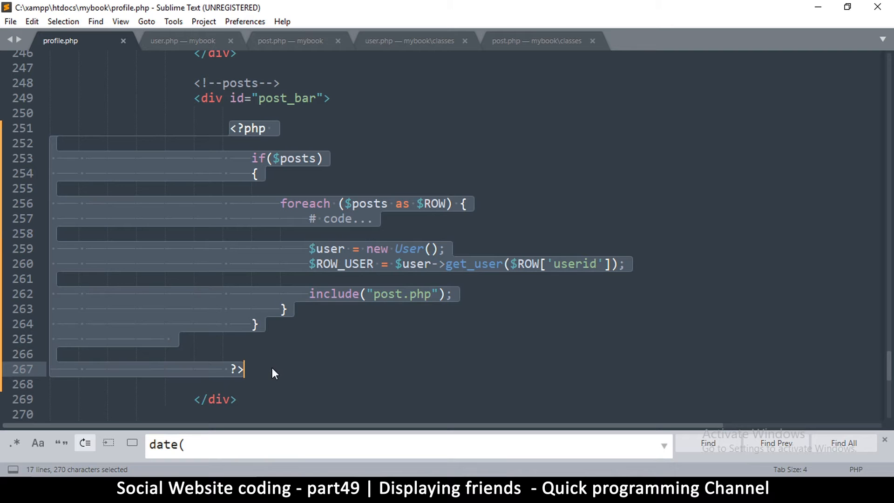
key(ctrl+c)
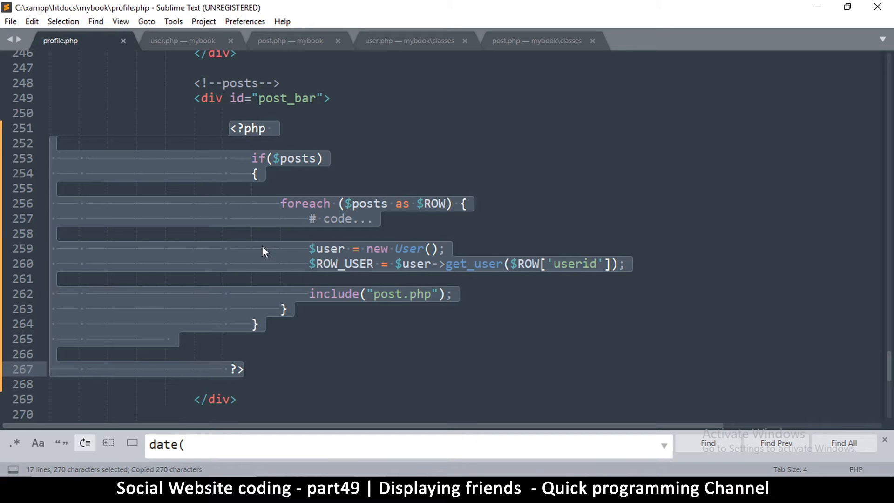
scroll(up, 3)
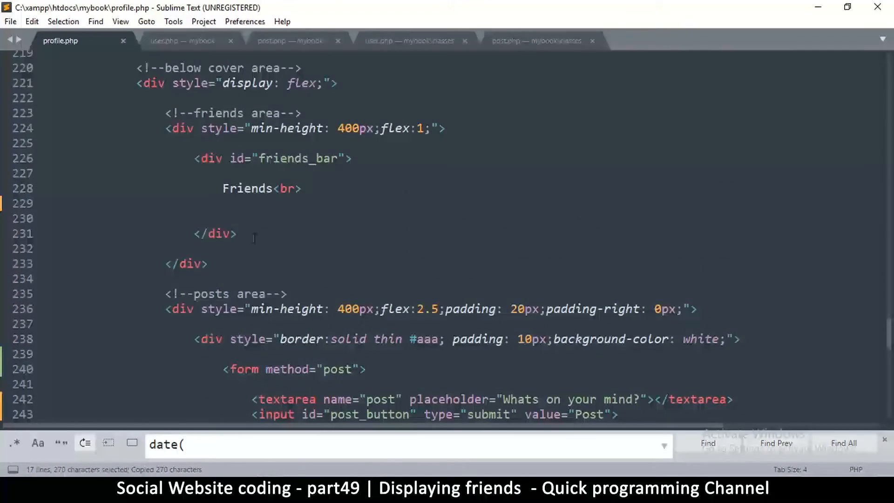
click(245, 218)
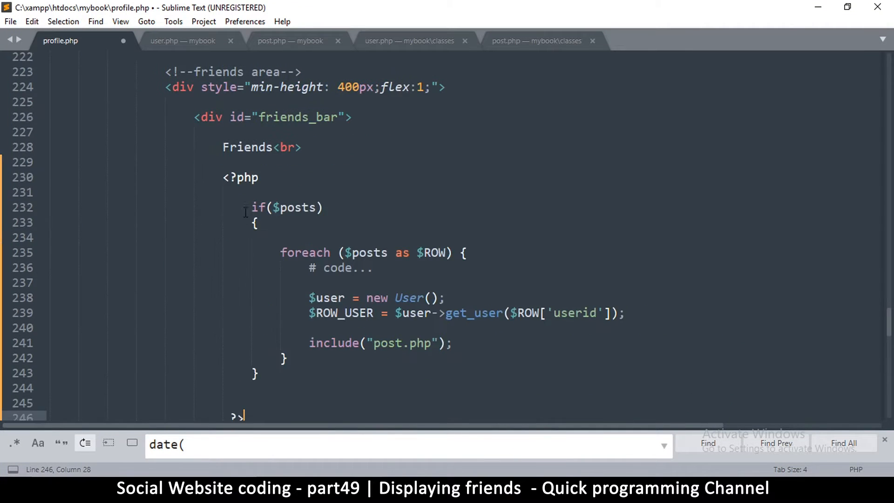
Step: Rename the loop to iterate over $friends as $FRIEND_ROW instead of $posts as $ROW
scroll(down, 3)
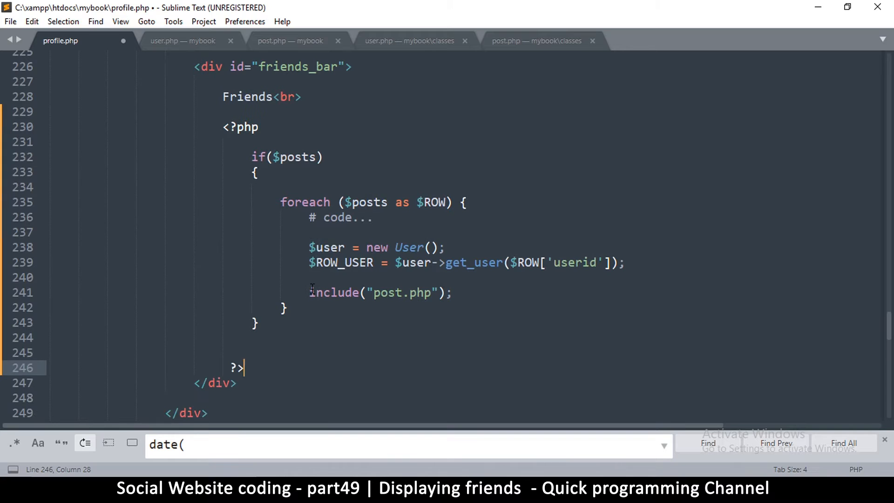
scroll(up, 3)
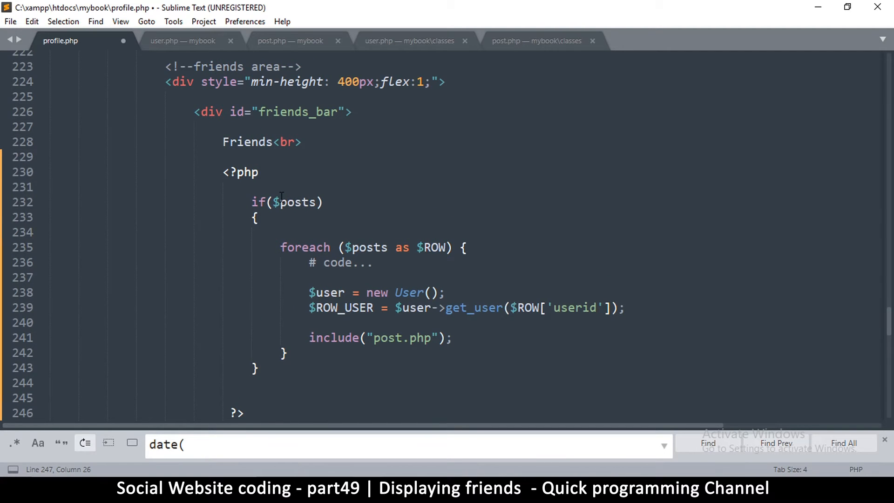
double_click(296, 203)
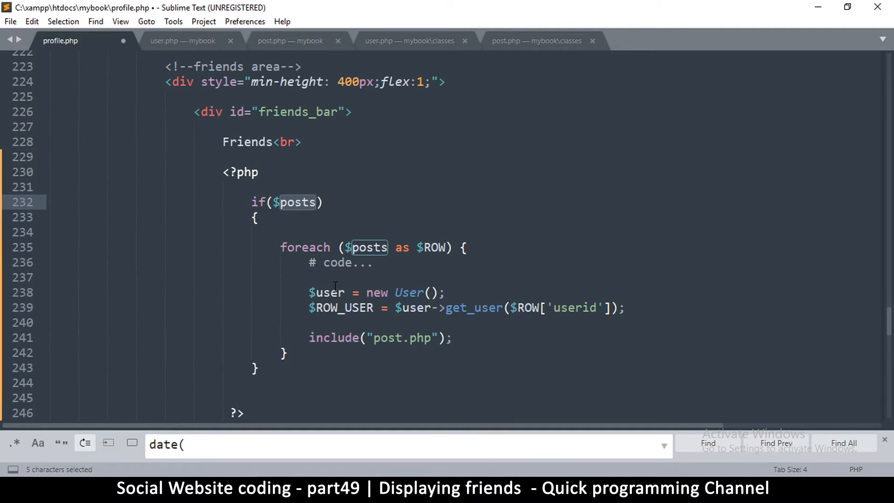
text($fire)
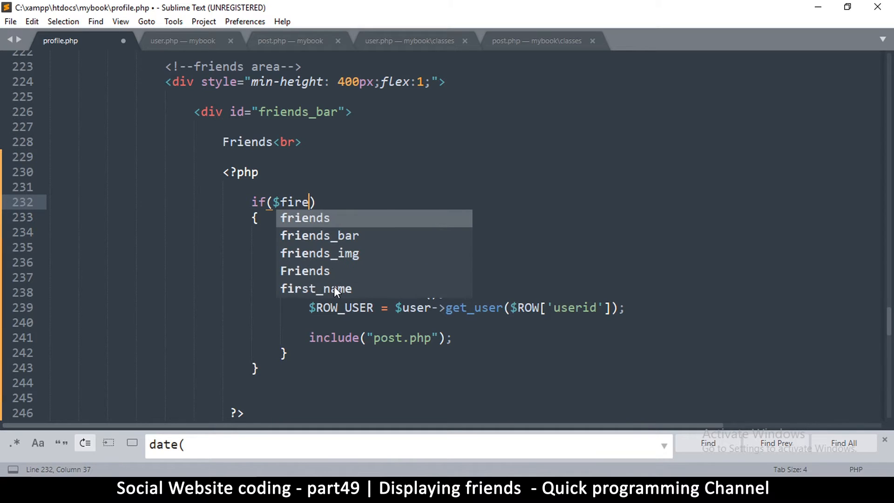
text(nds)
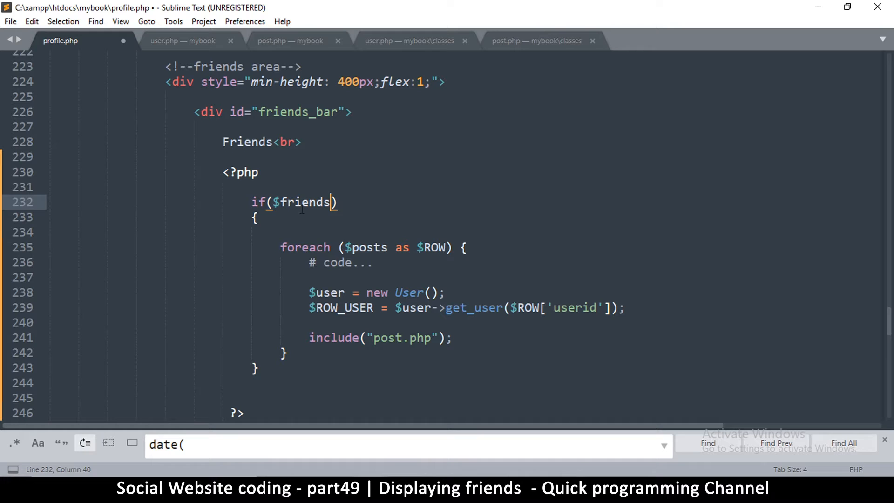
double_click(299, 202)
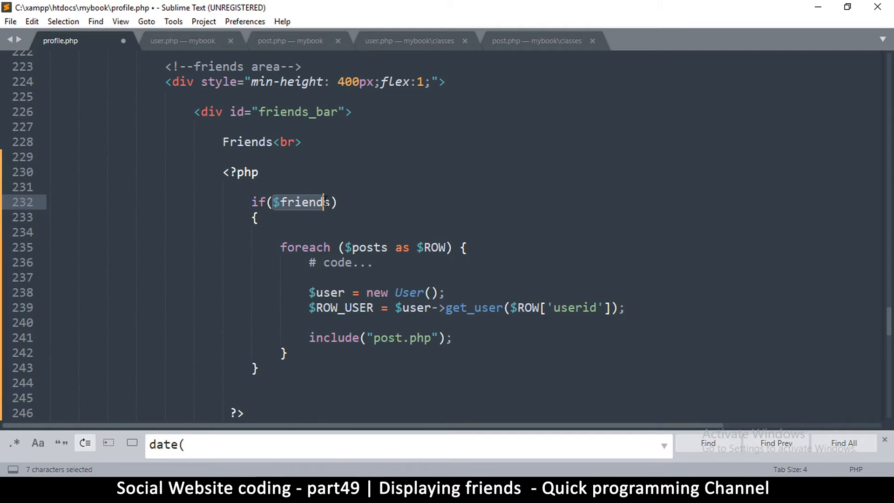
click(344, 246)
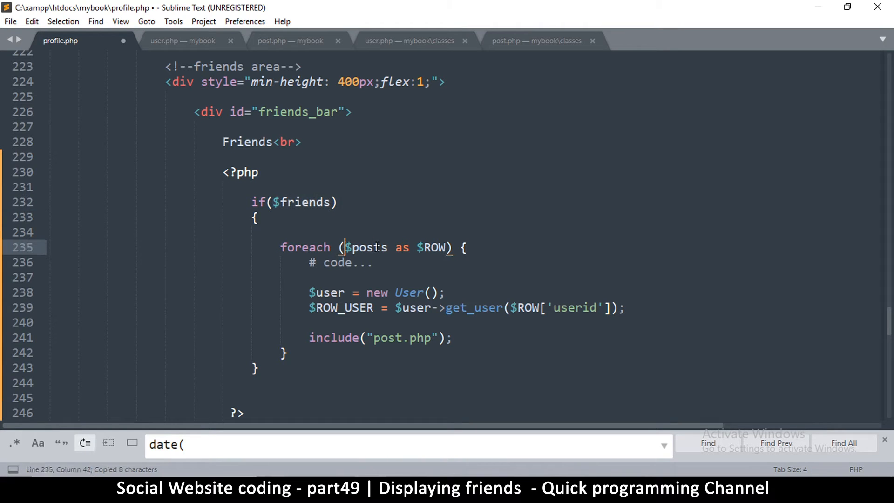
text(friends)
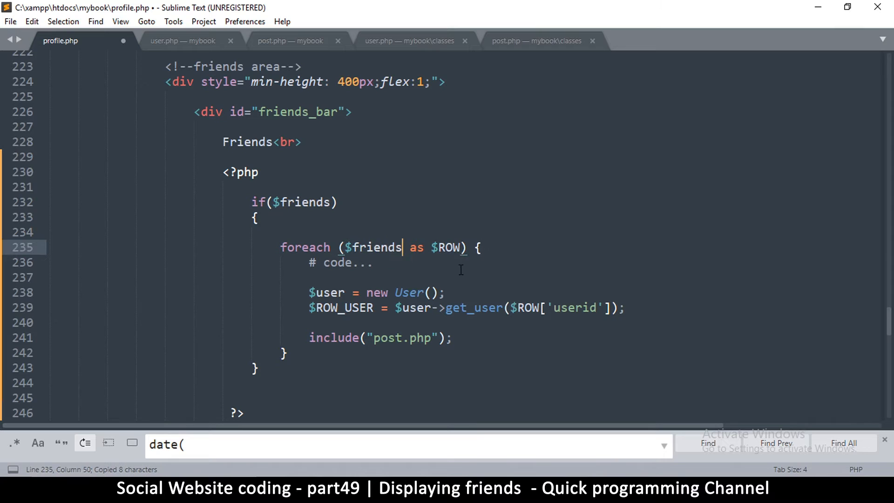
click(436, 247)
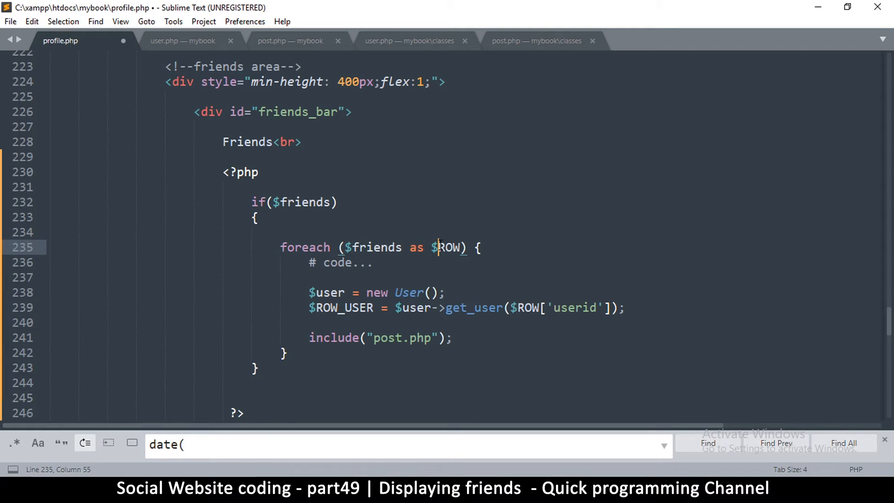
mouse_move(451, 351)
text(FRIEND_)
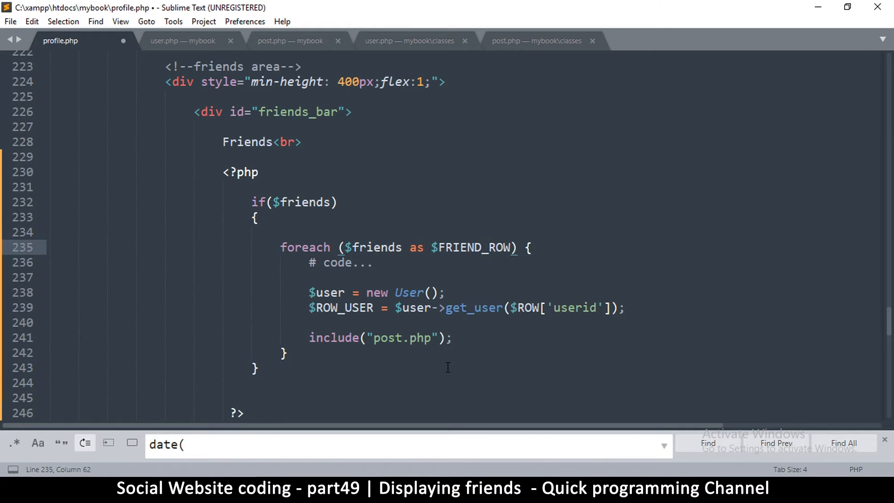
Step: Delete the user lookup lines, include user.php instead of post.php, and save profile.php
click(328, 307)
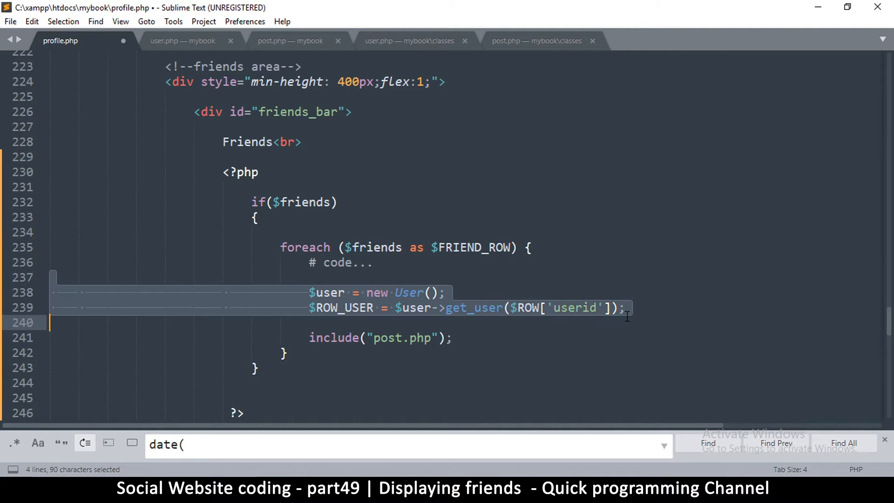
key(Delete)
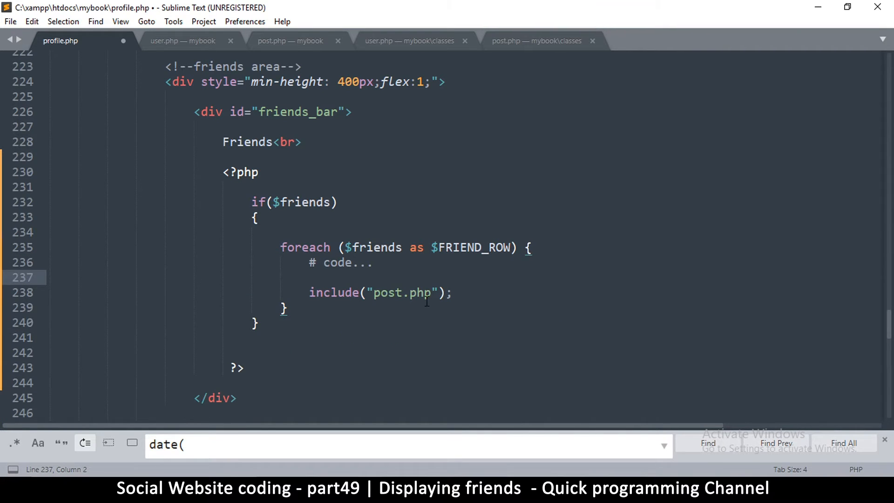
double_click(387, 293)
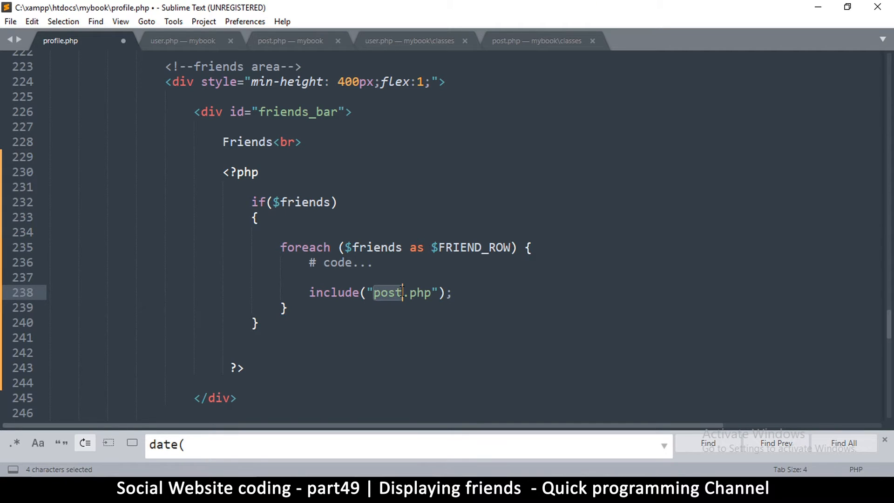
text(user)
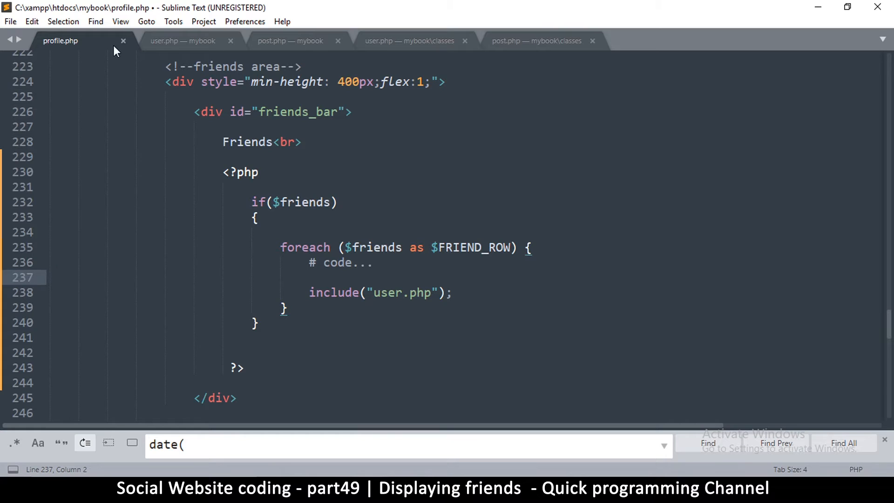
key(ctrl+s)
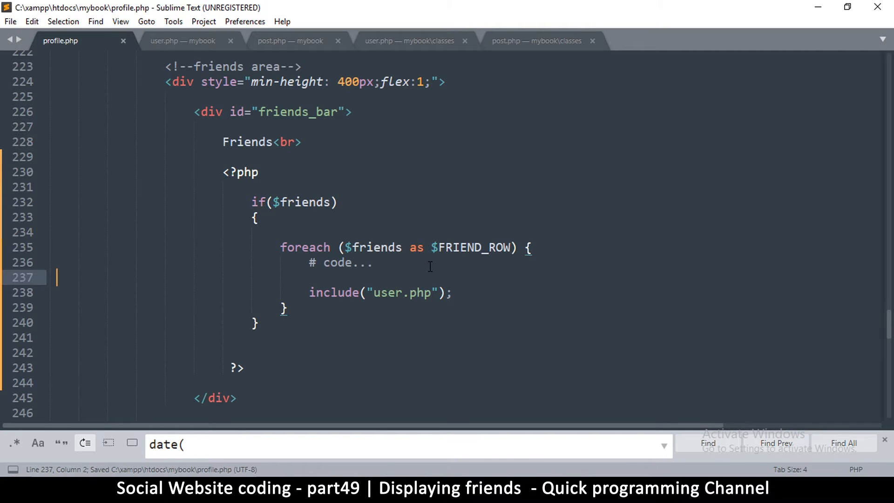
click(337, 202)
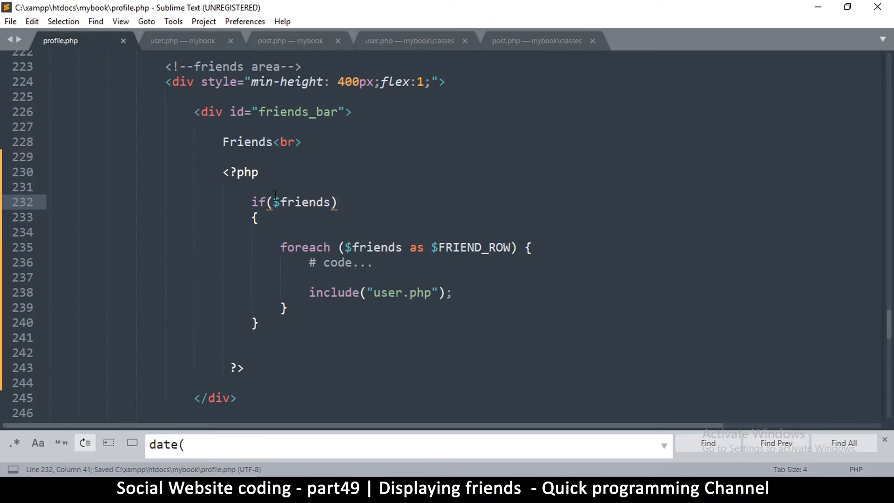
Step: Scroll to the collect-posts code at the top of profile.php and add a blank line below it
double_click(301, 202)
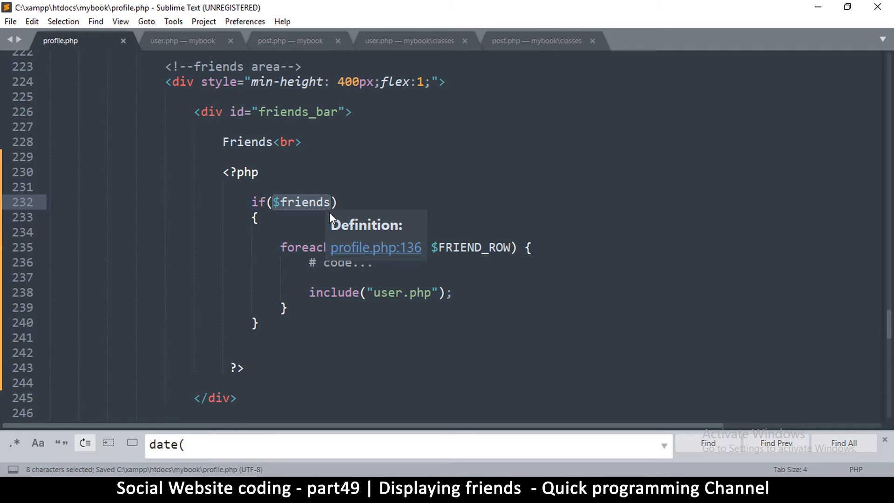
scroll(up, 3)
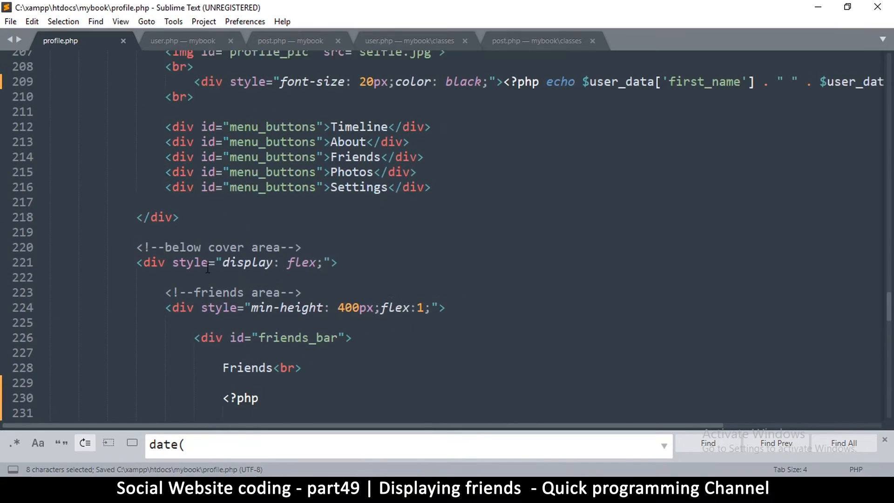
scroll(up, 3)
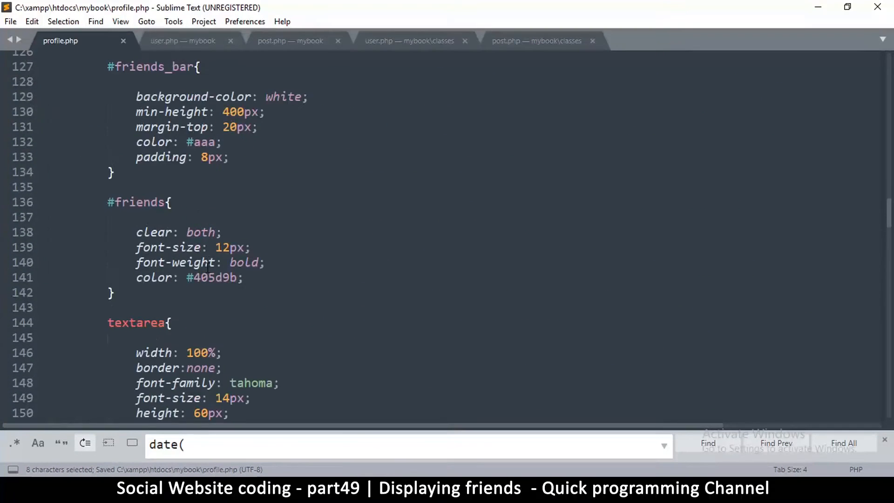
scroll(up, 3)
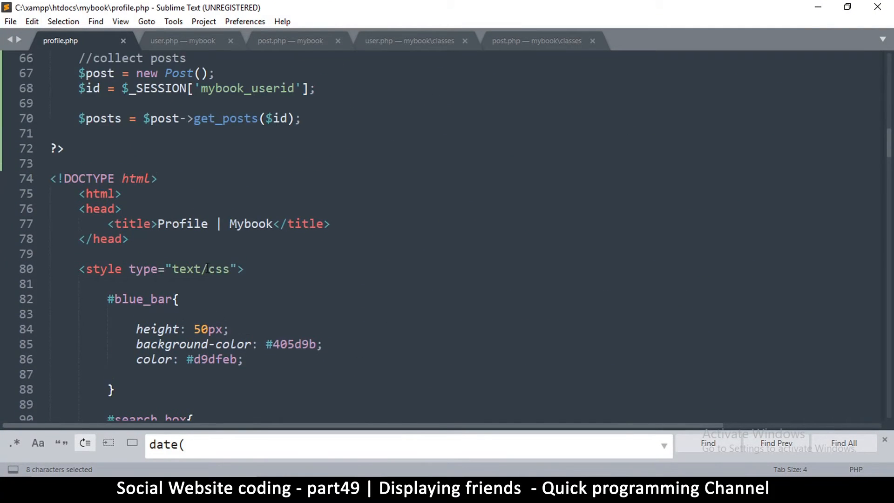
scroll(up, 3)
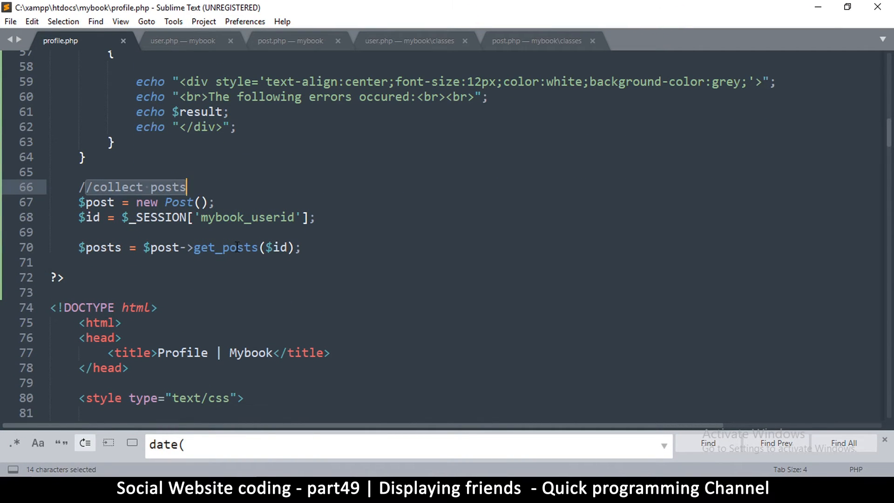
scroll(up, 3)
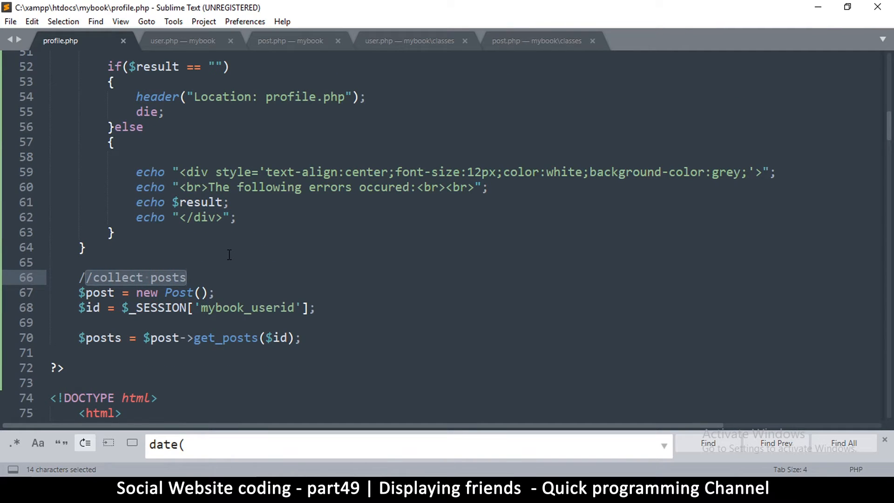
scroll(up, 3)
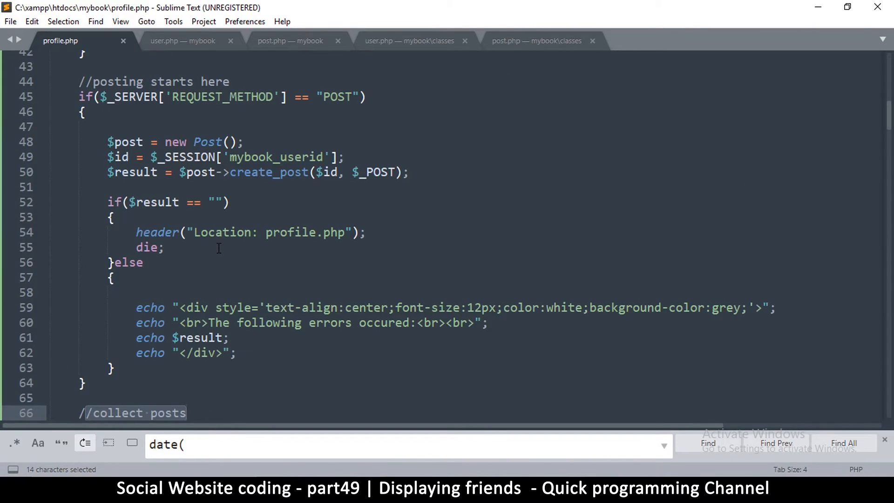
scroll(down, 3)
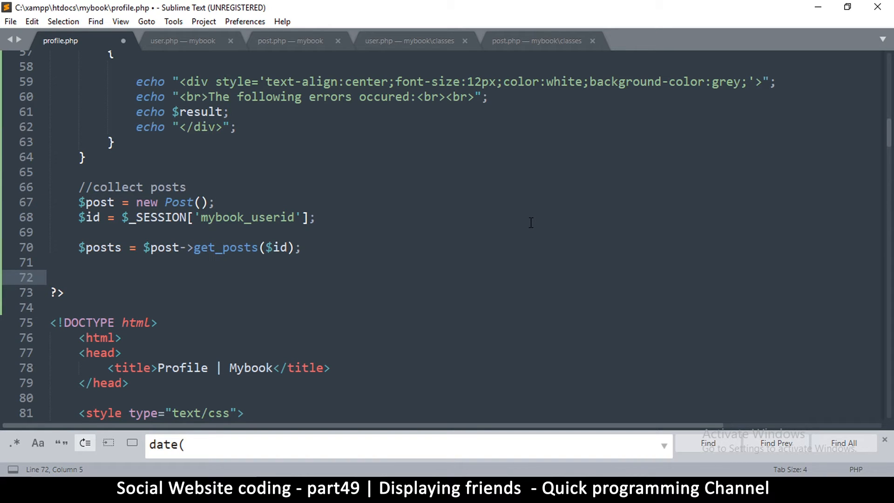
Step: Write a //collect friends comment and paste the posts block beneath it
text(//col)
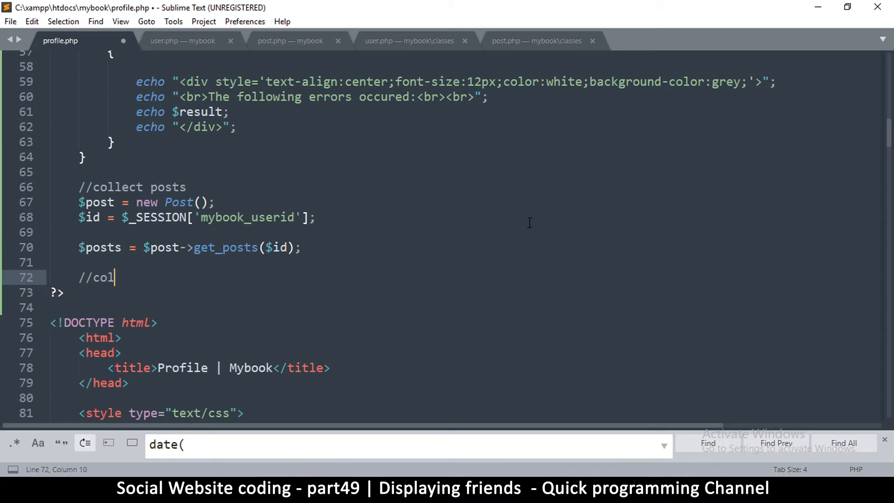
text(lect friends)
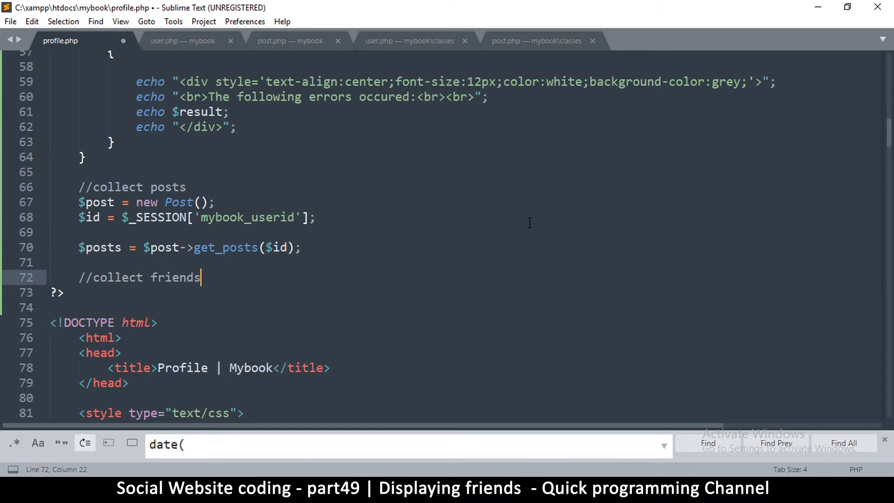
key(enter)
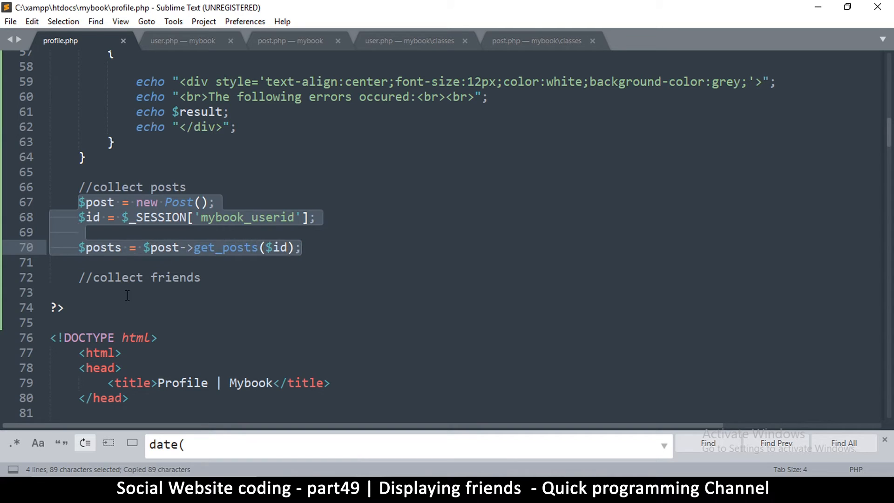
key(ctrl+v)
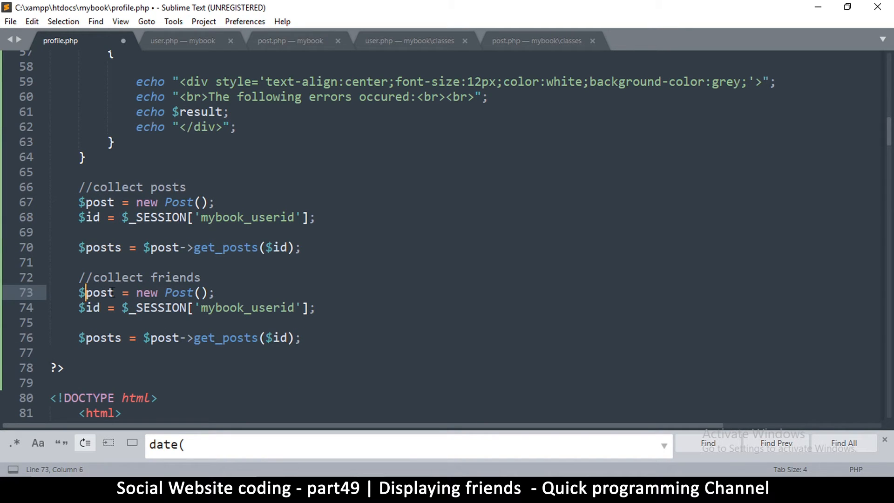
Step: Rename the copy to build a User object and set $friends from get_friends($id), then save
double_click(98, 292)
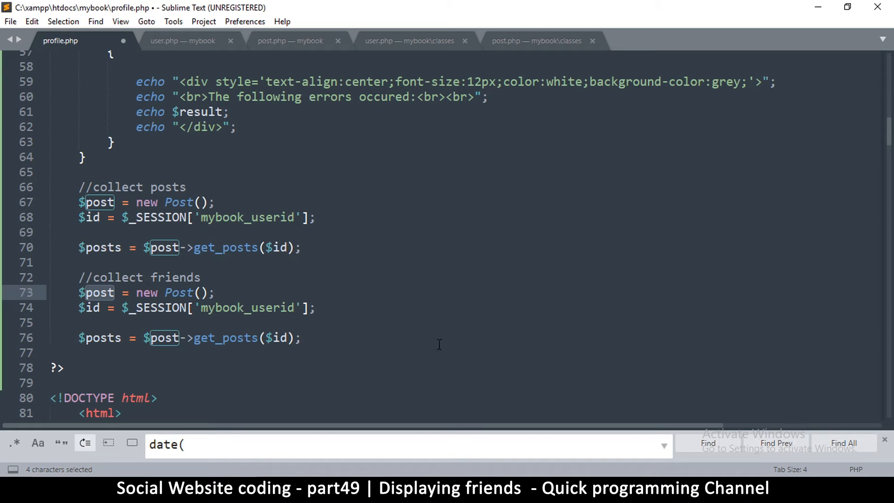
mouse_move(323, 346)
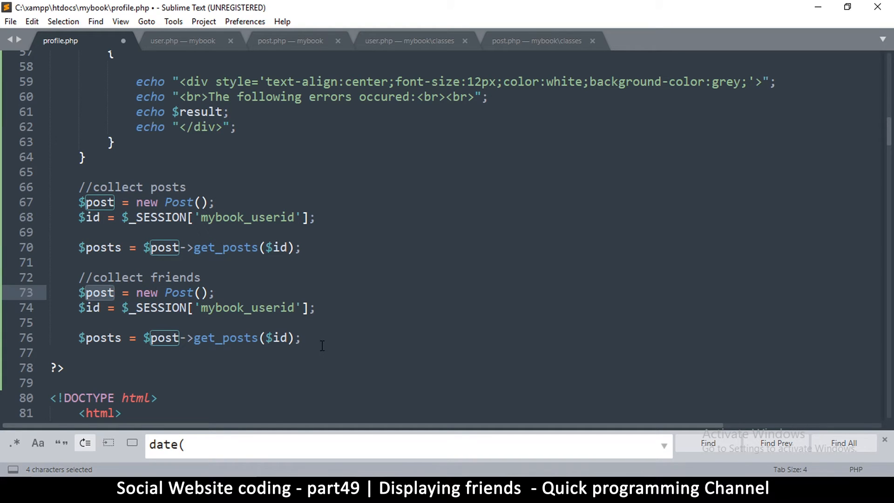
text(user)
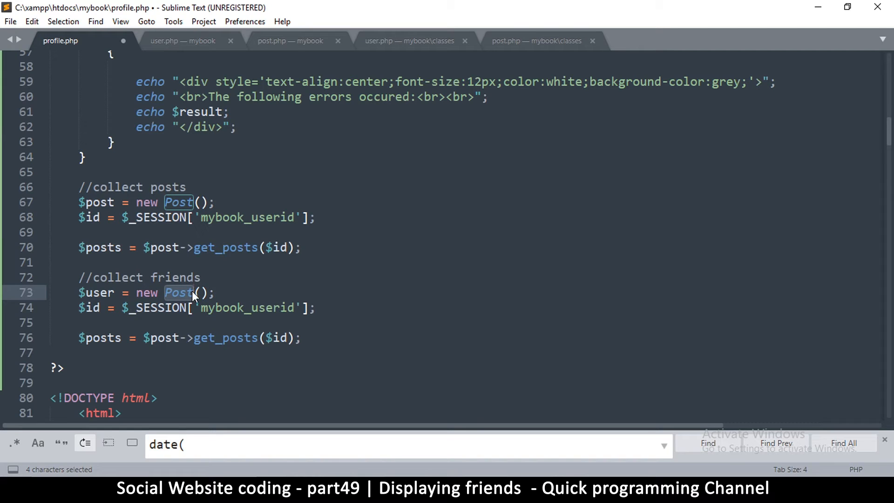
text(User)
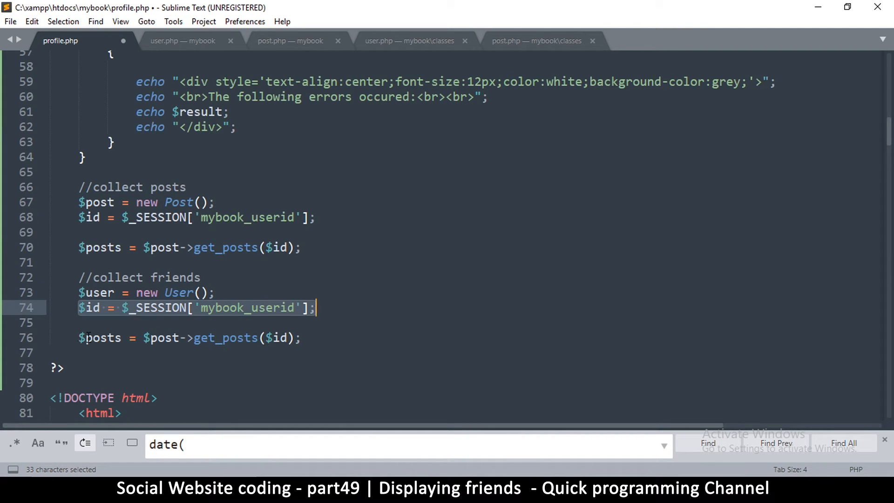
text(friend)
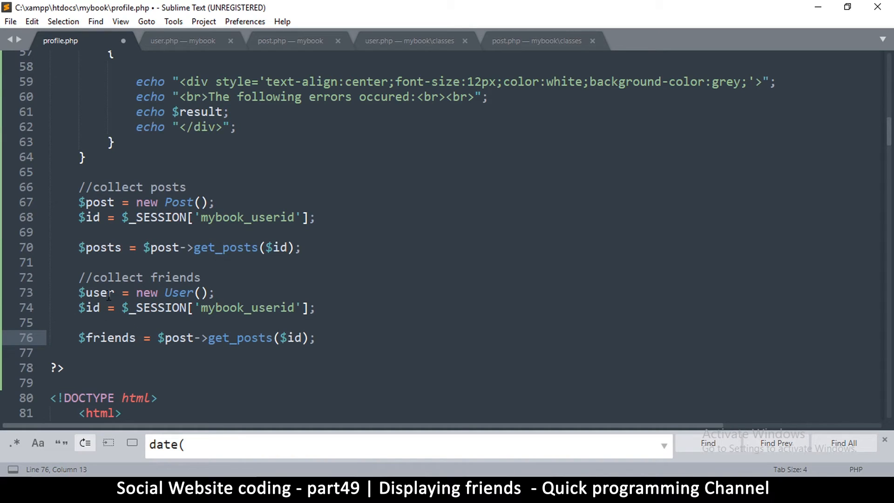
double_click(96, 293)
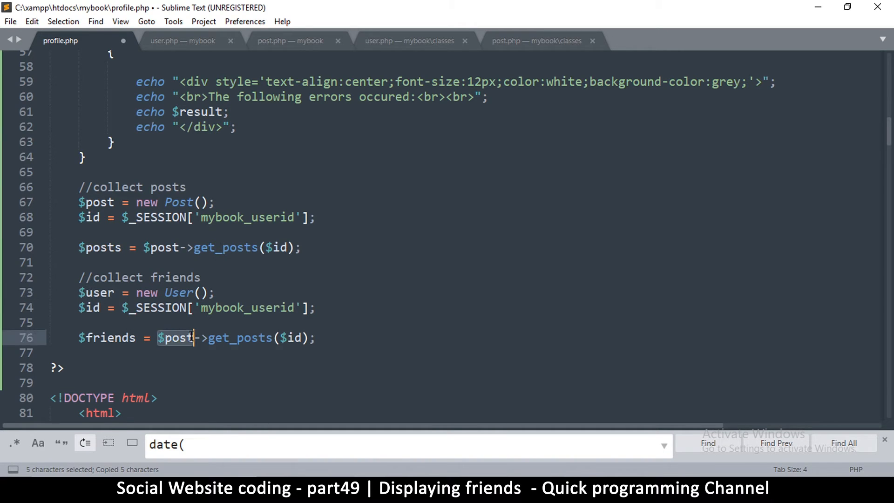
text(user)
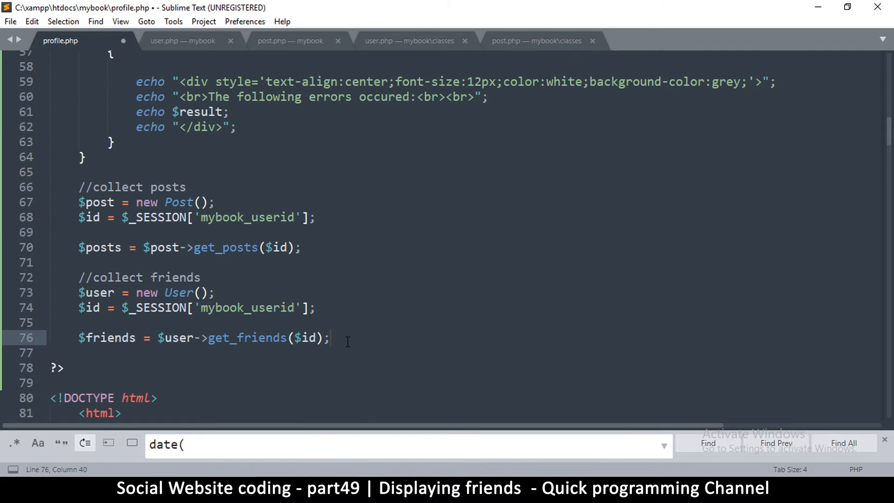
double_click(307, 337)
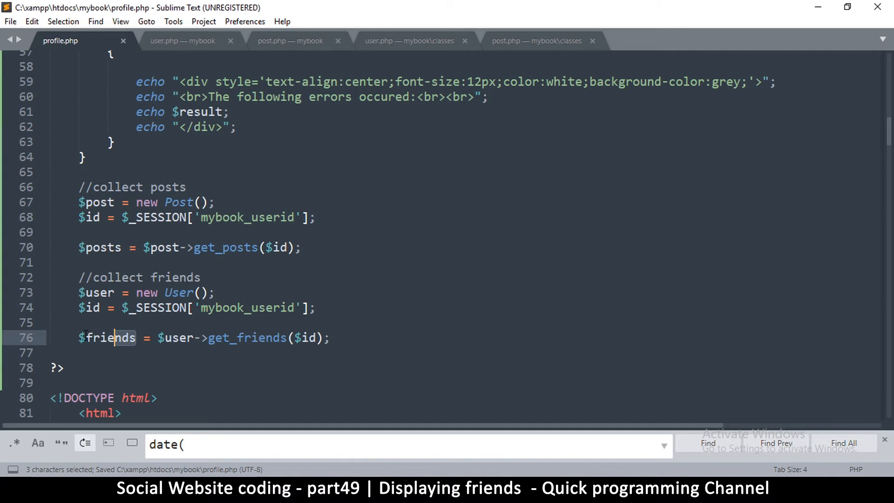
click(176, 322)
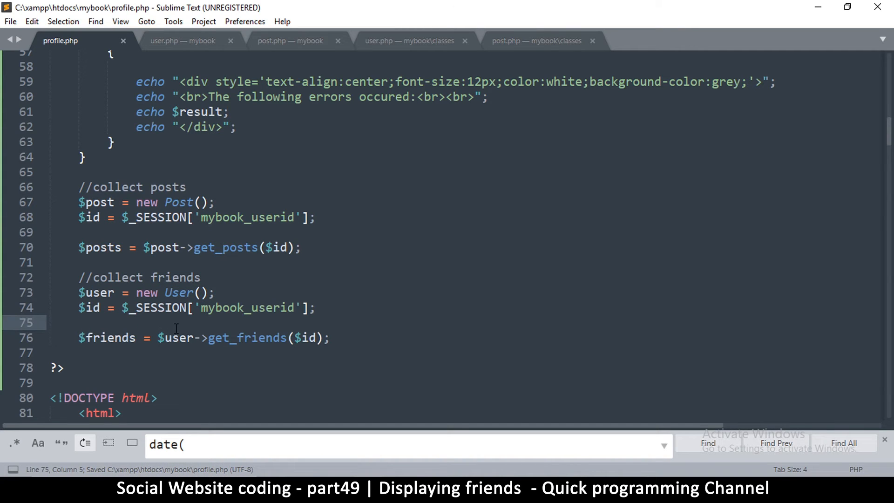
mouse_move(210, 341)
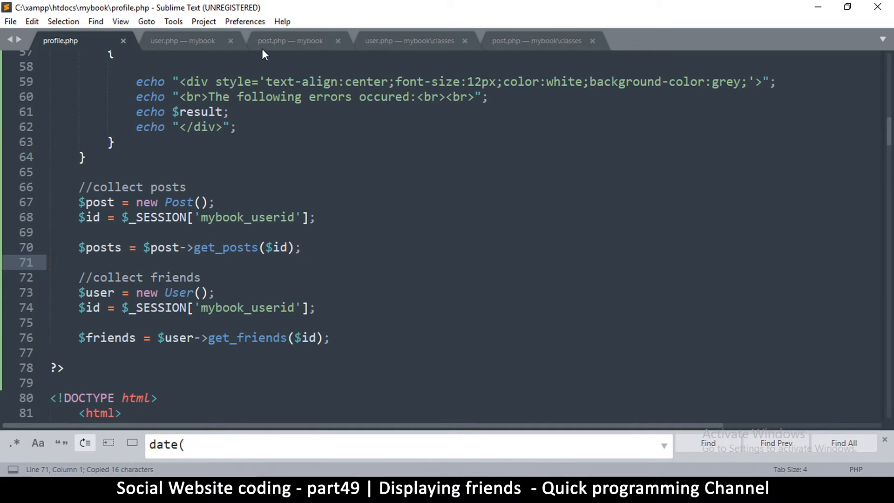
Step: Open the mybook classes folder to bring up the User class file
click(409, 40)
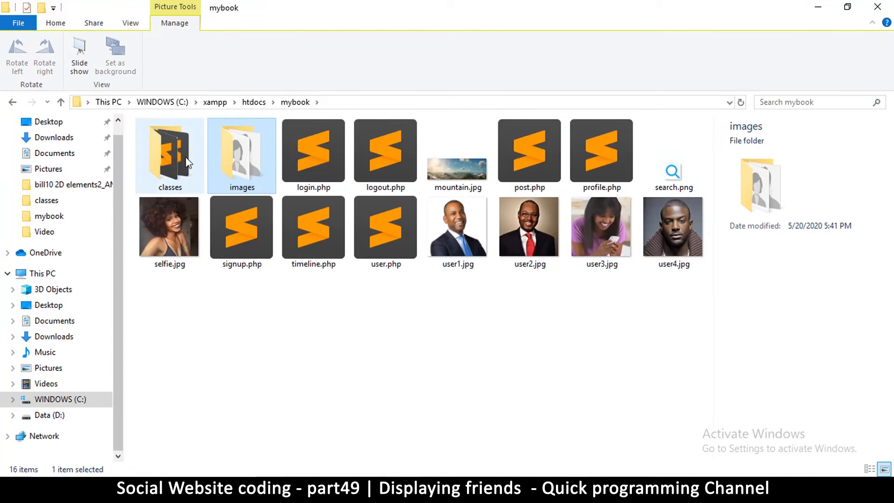
double_click(169, 149)
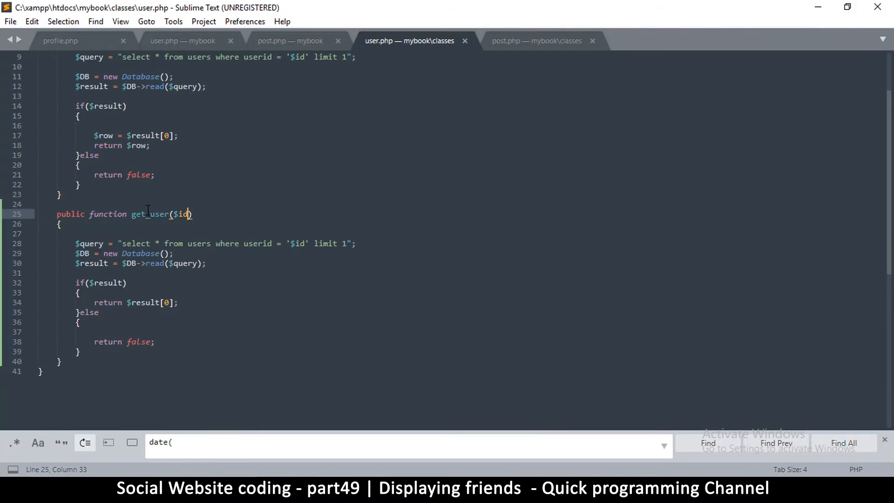
Step: Duplicate the get_user function below itself and rename the copy get_friends($id)
scroll(up, 3)
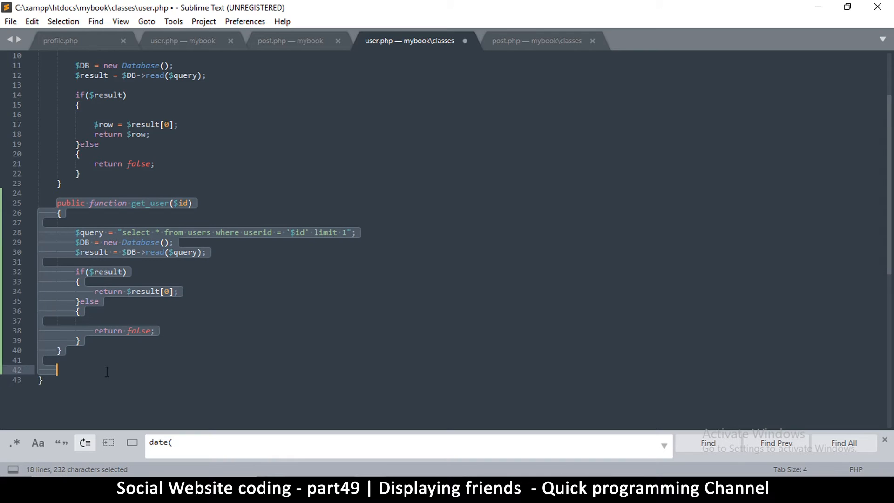
key(ctrl+v)
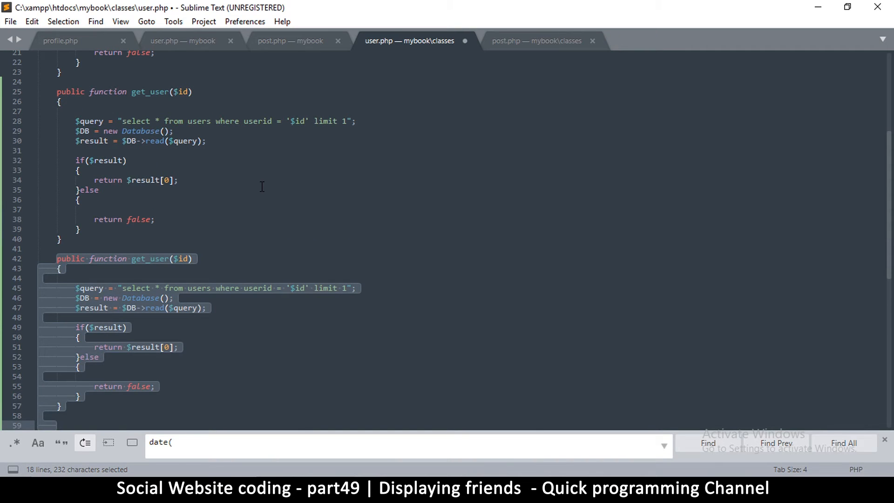
key(ctrl+s)
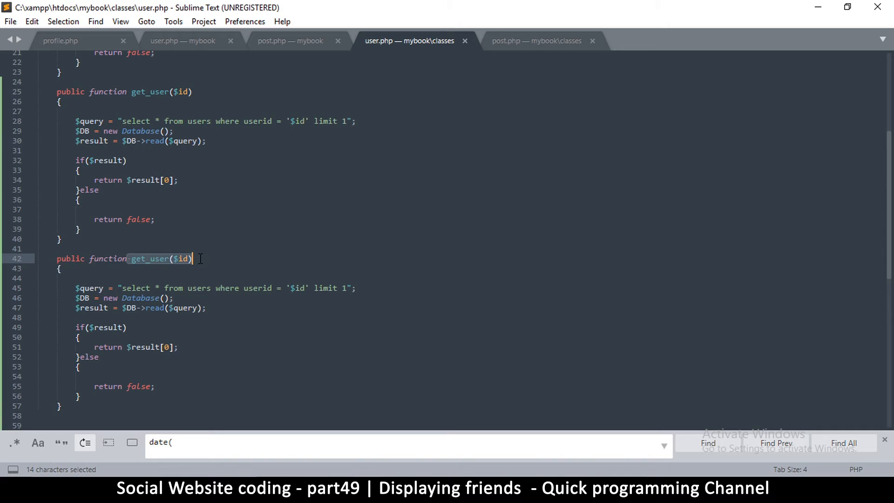
text(get_friends)
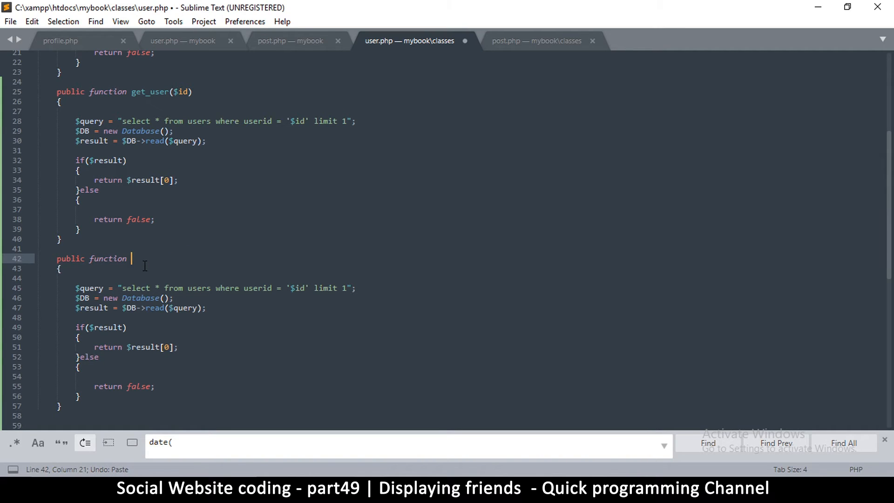
text(get_friends($id))
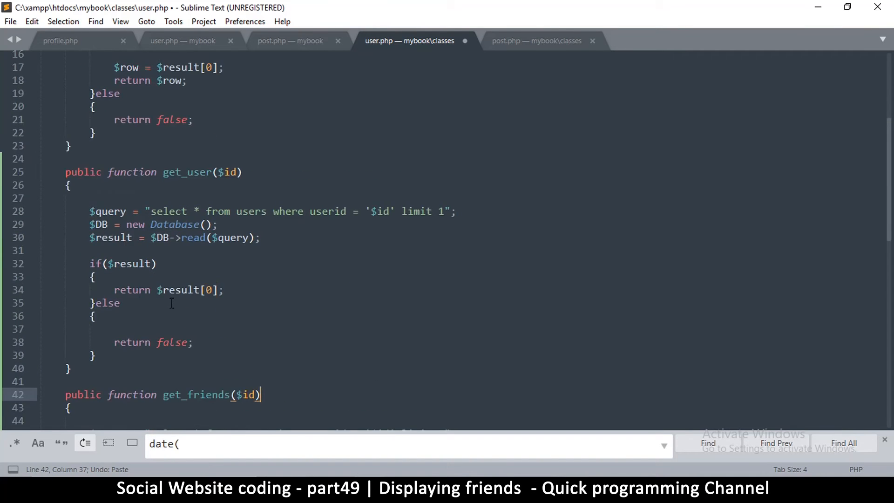
scroll(down, 3)
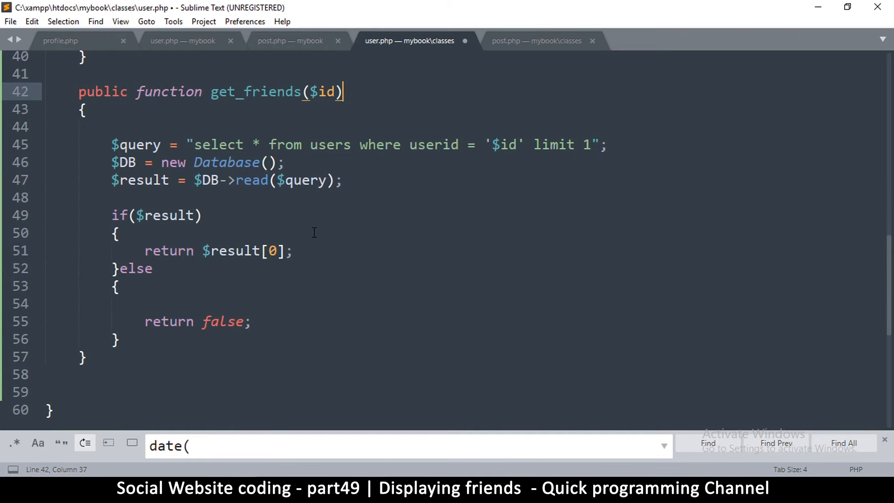
Step: Save user.php and review the get_friends query and its row return
key(ctrl+s)
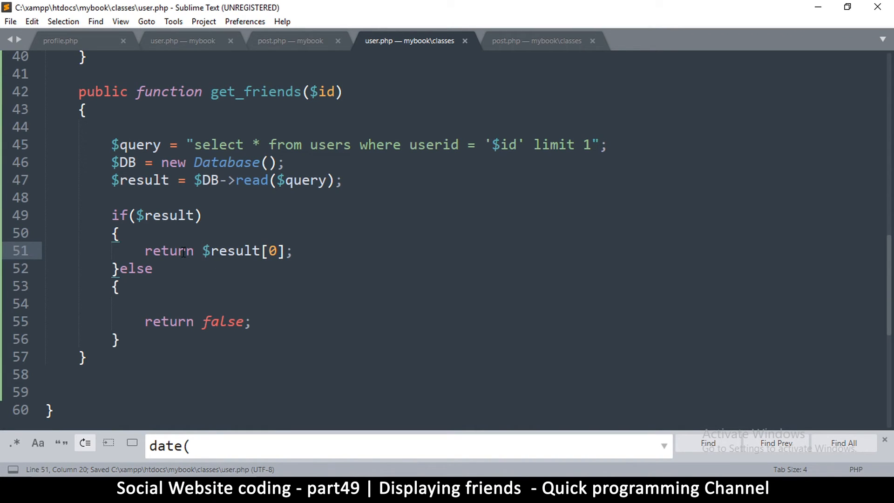
click(236, 250)
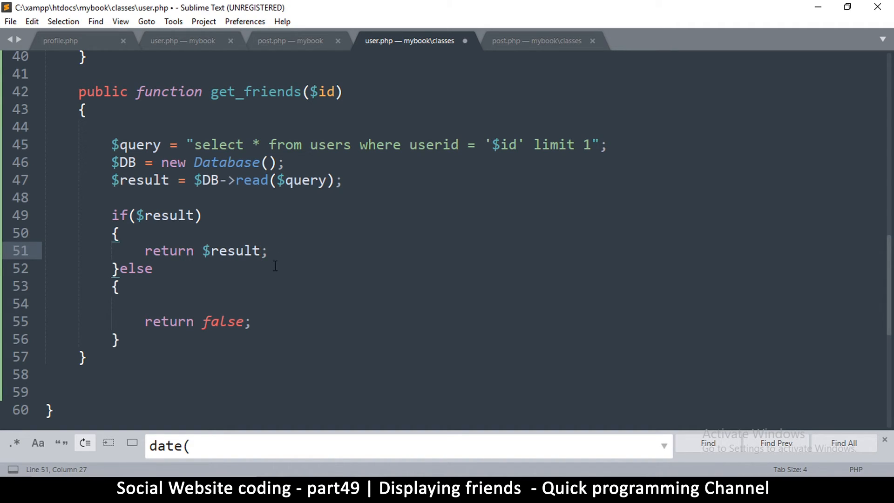
key(ctrl+s)
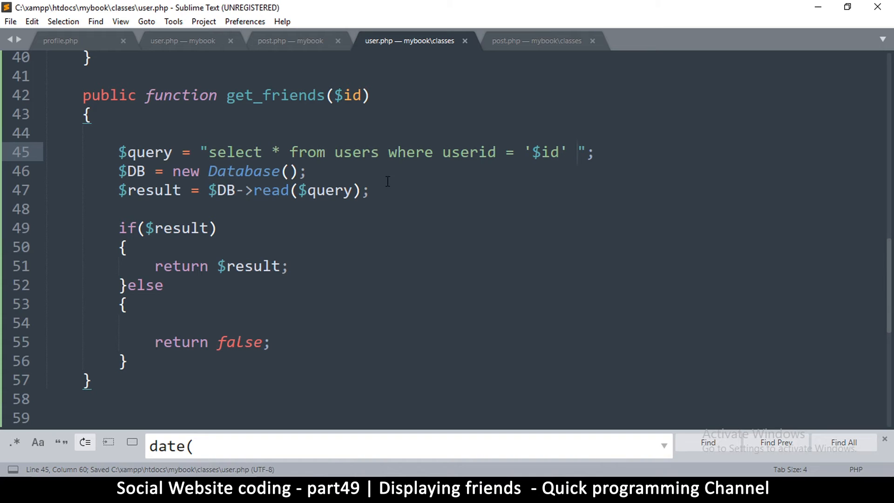
click(308, 171)
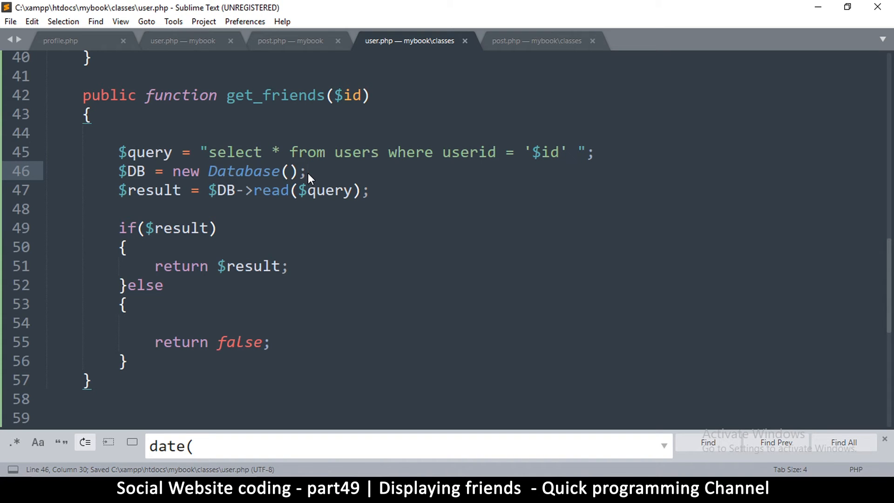
mouse_move(225, 151)
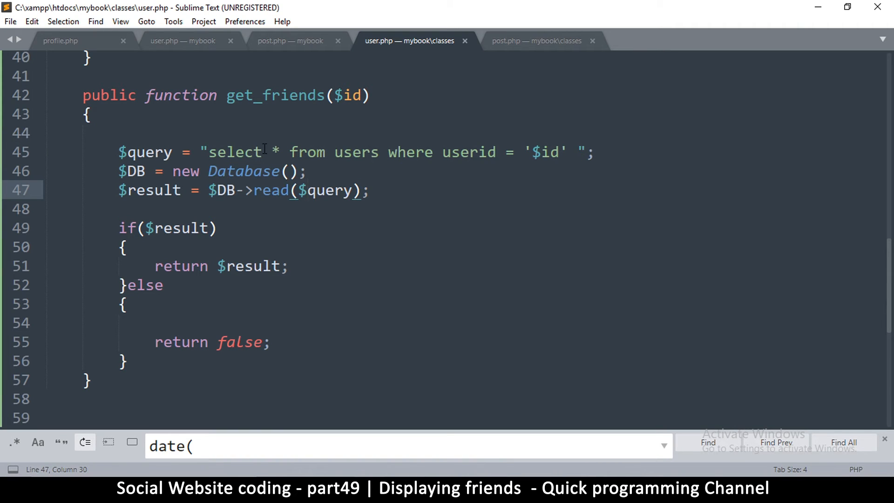
mouse_move(381, 152)
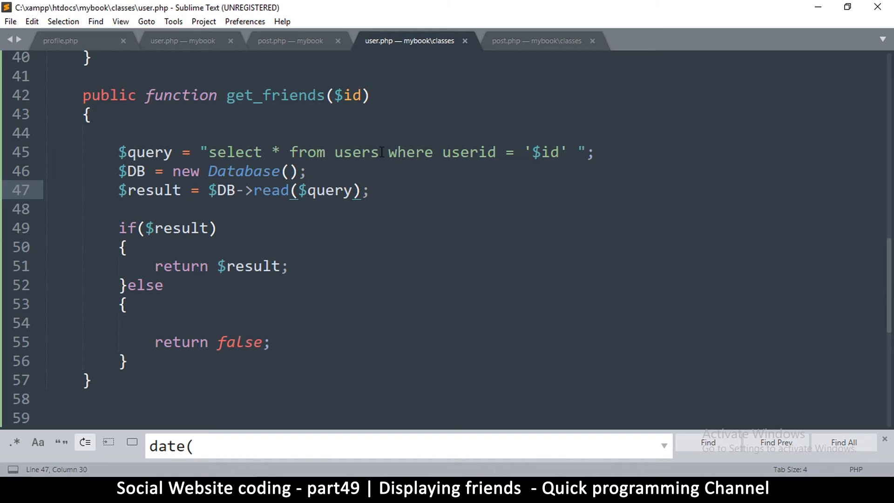
click(379, 152)
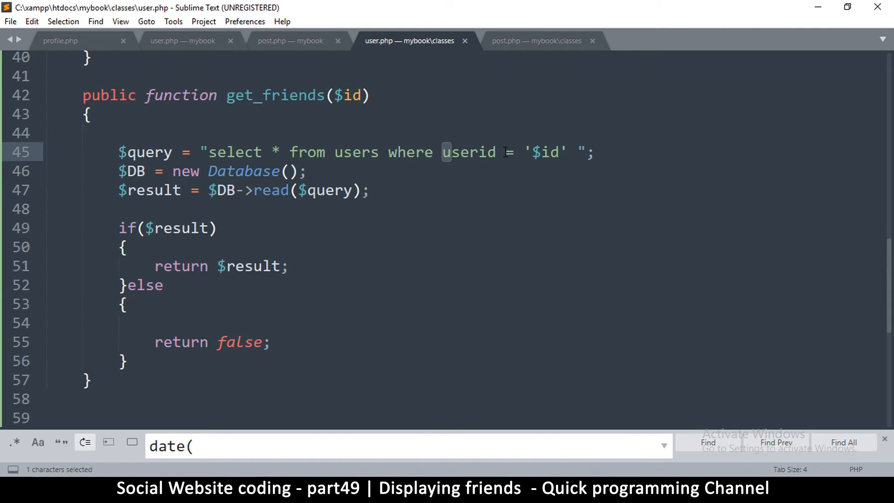
Step: Change the get_friends query to userid != $id and save user.php
text(!)
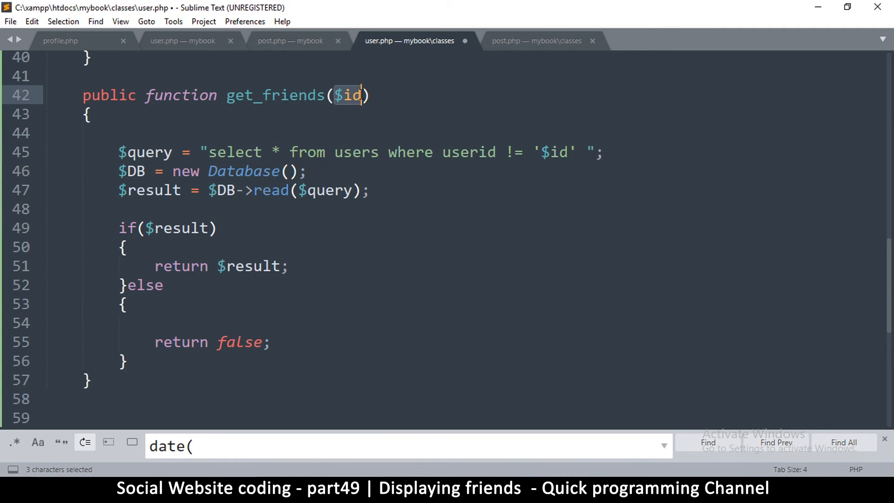
click(306, 171)
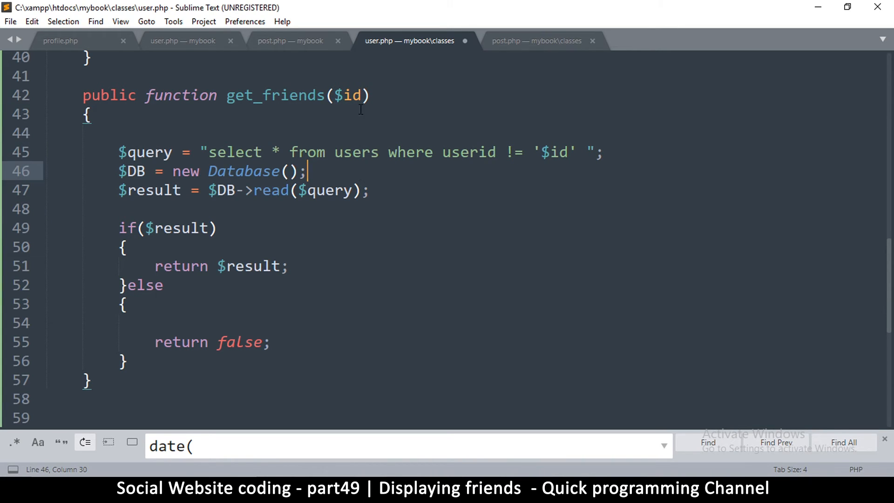
key(ctrl+s)
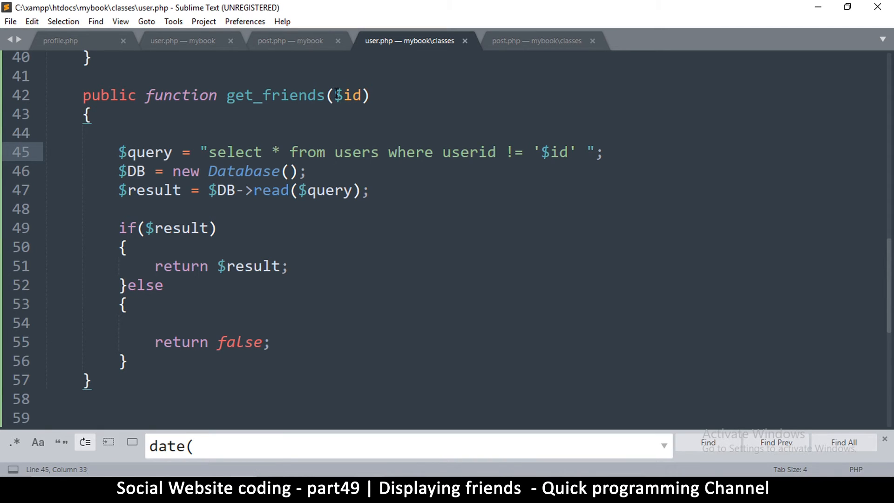
double_click(347, 95)
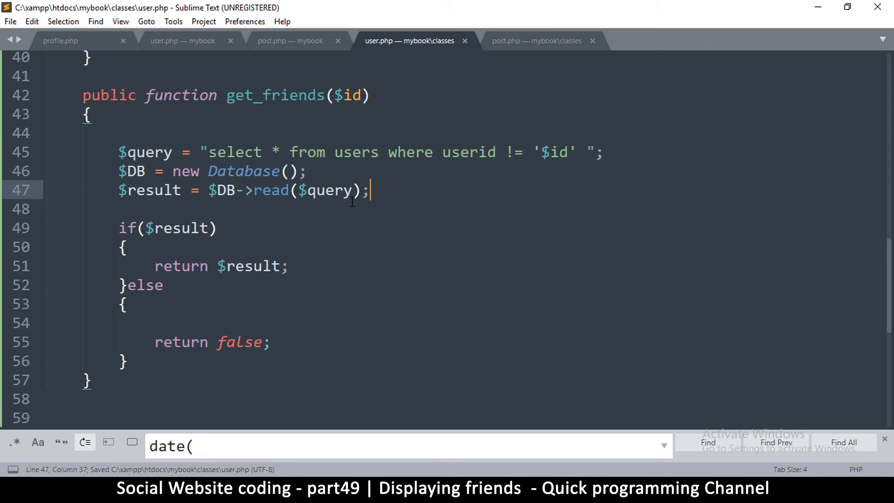
click(323, 171)
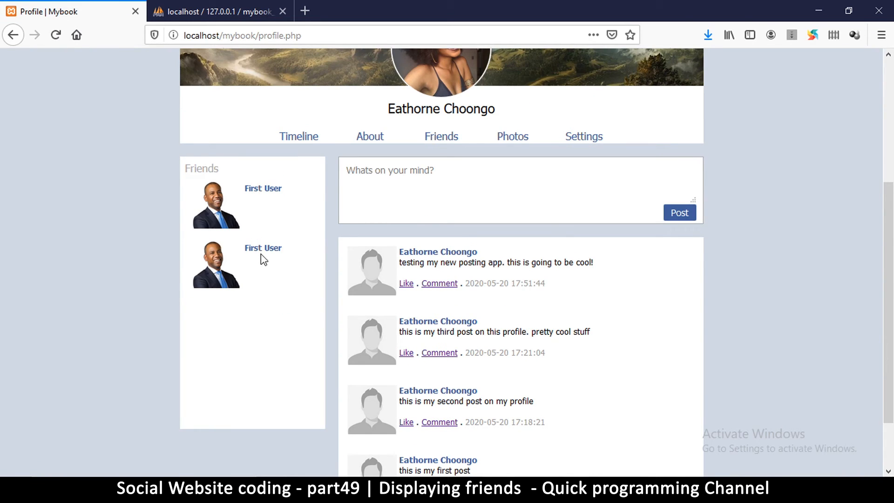
mouse_move(268, 198)
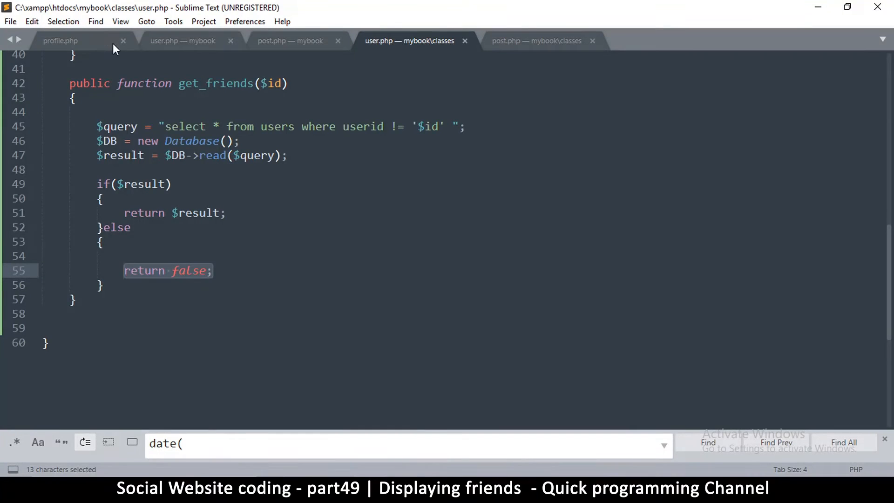
Step: Copy $FRIEND_ROW from the profile.php friends loop and return to the user.php template
click(183, 40)
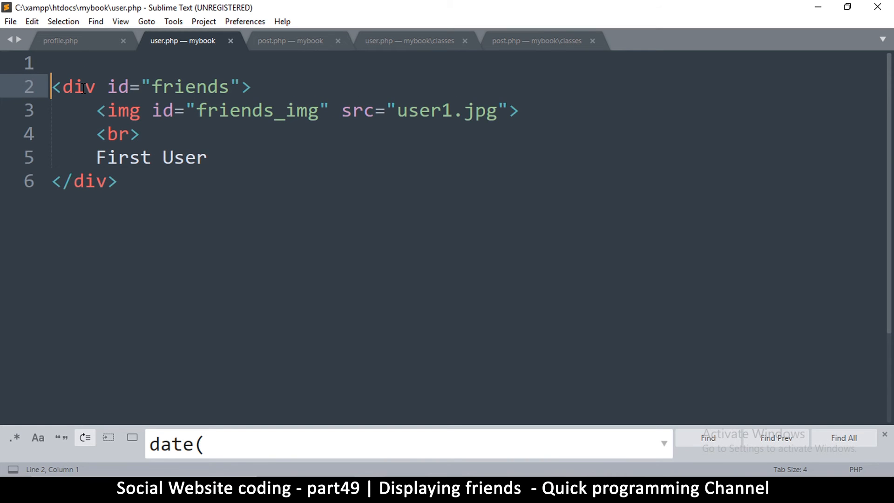
double_click(268, 111)
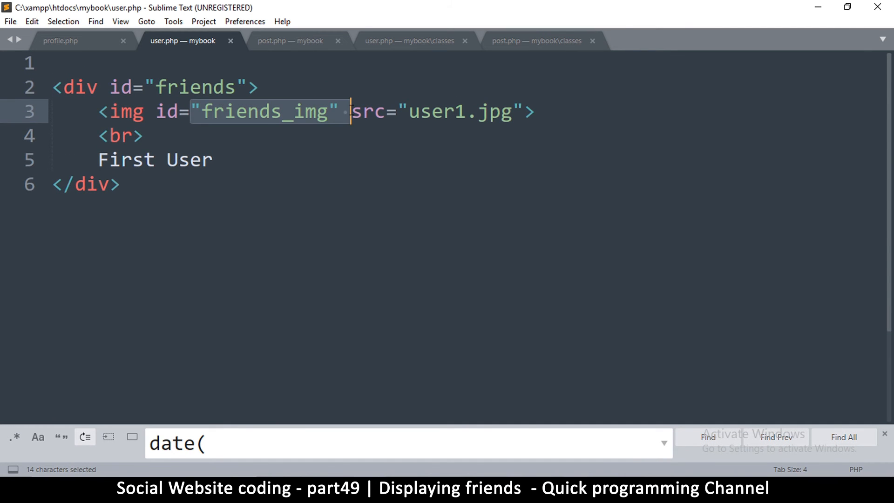
click(59, 40)
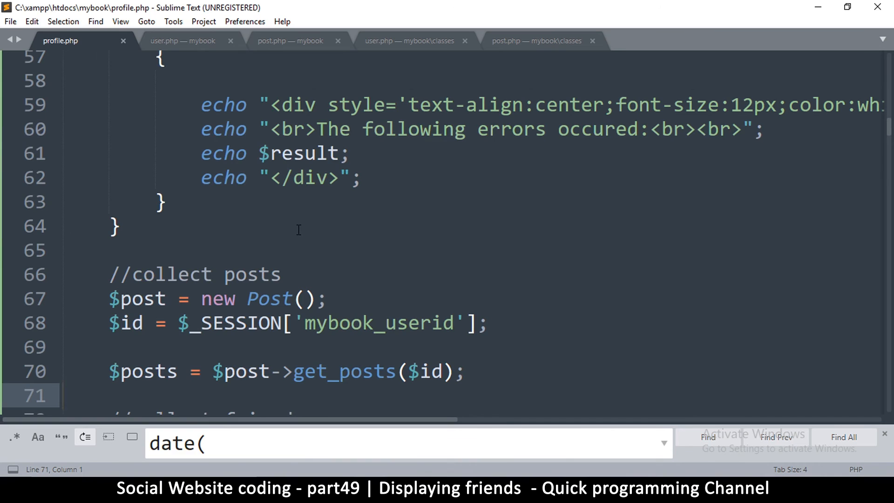
scroll(down, 3)
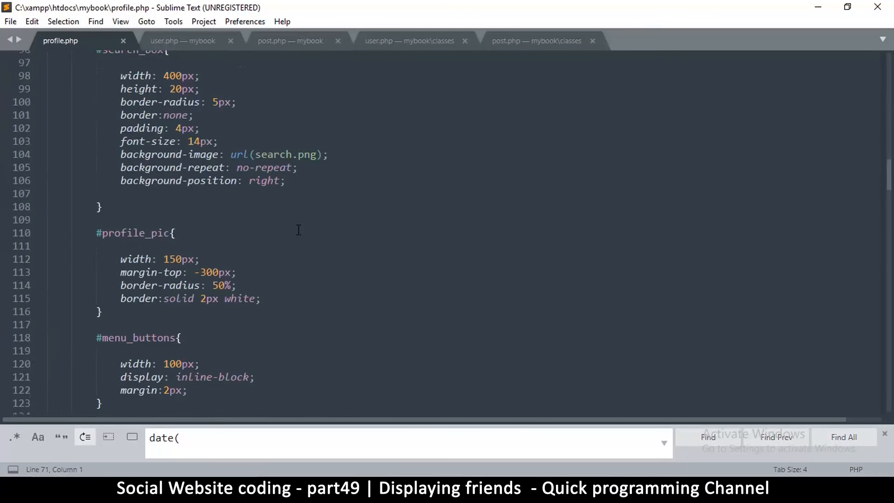
scroll(down, 3)
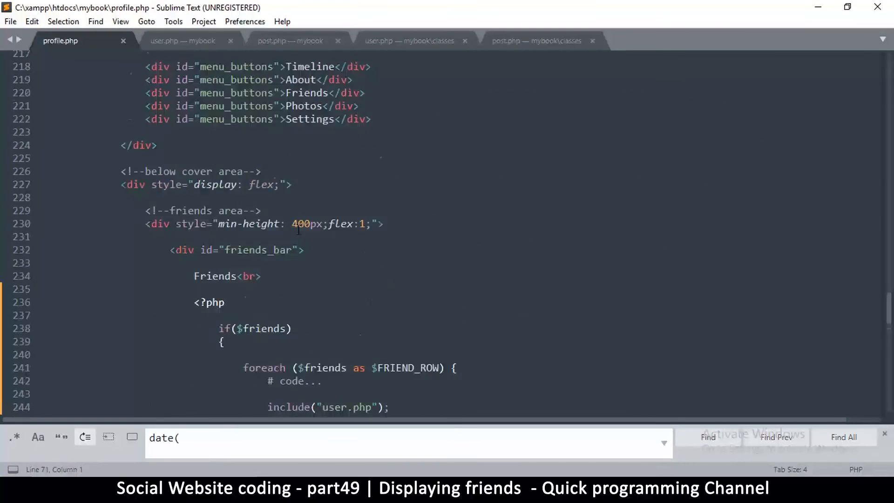
scroll(down, 3)
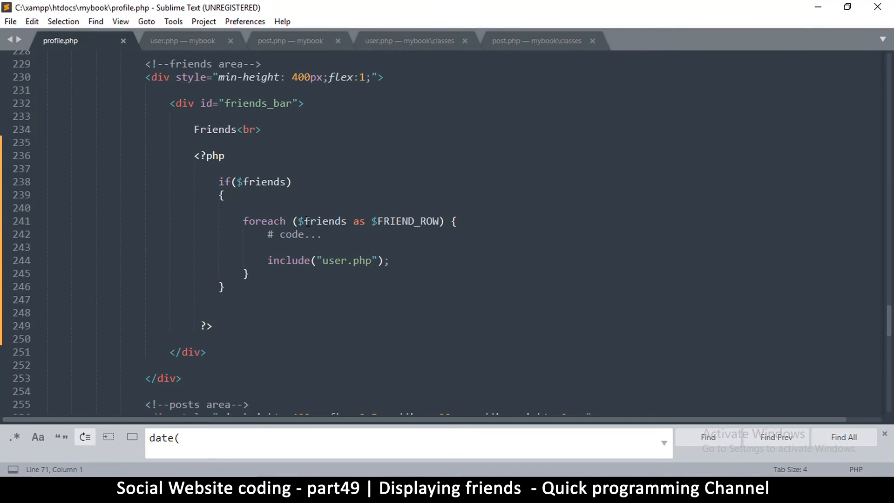
double_click(405, 221)
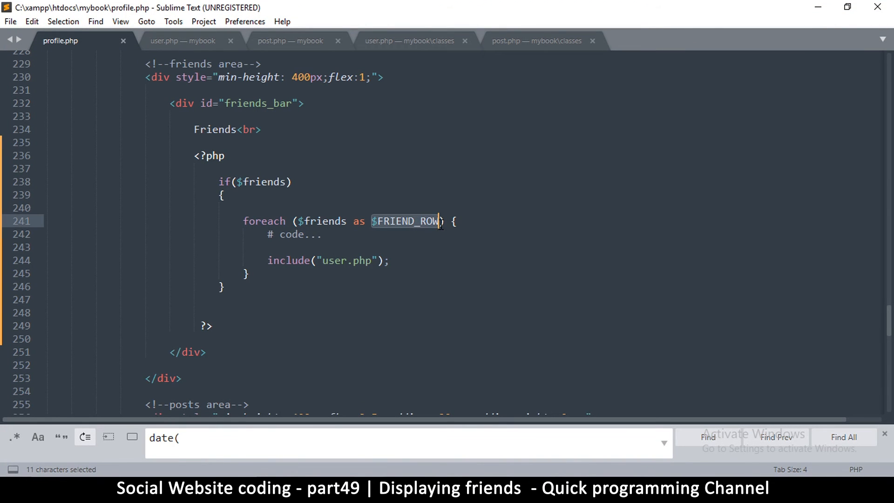
key(ctrl+c)
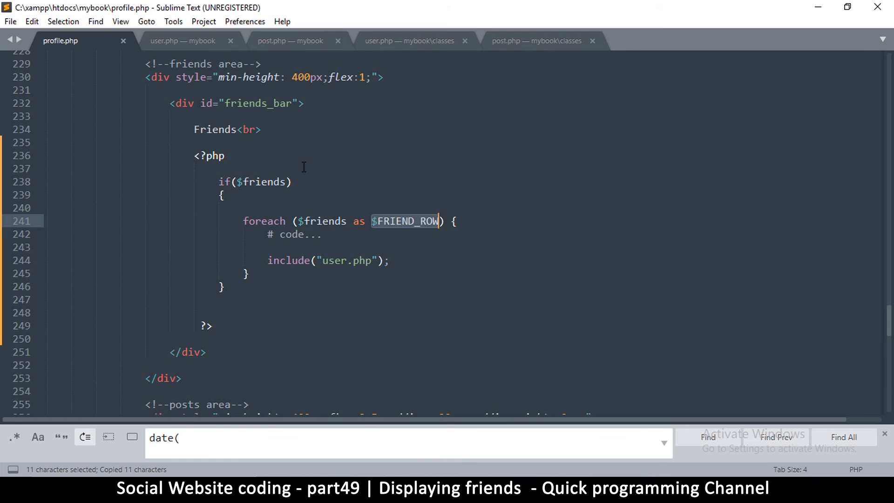
click(182, 40)
text(<?p)
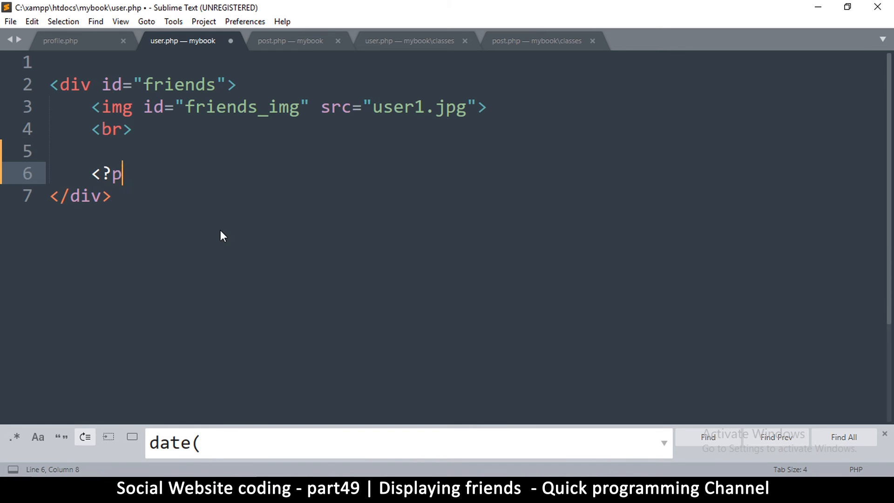
Step: Echo $FRIEND_ROW['first_name'] . " " . $FRIEND_ROW['last_name'] in place of 'First User'
text(hp echo)
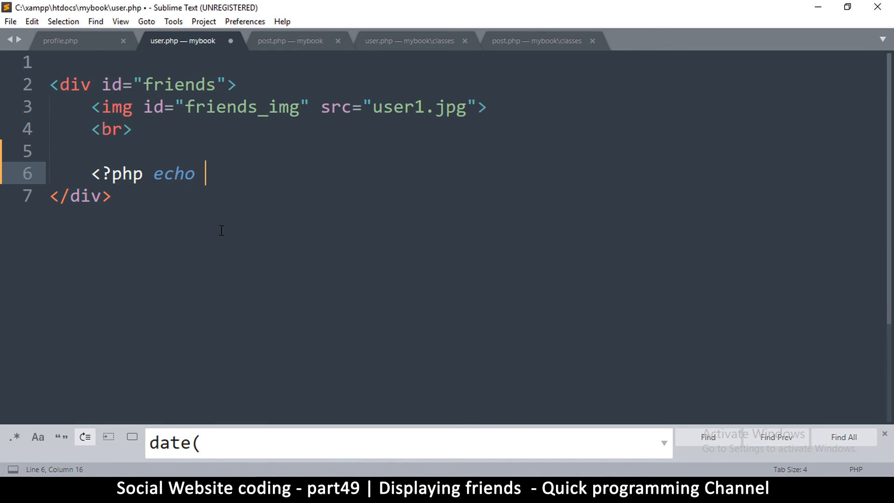
text($FRIEND_ROW)
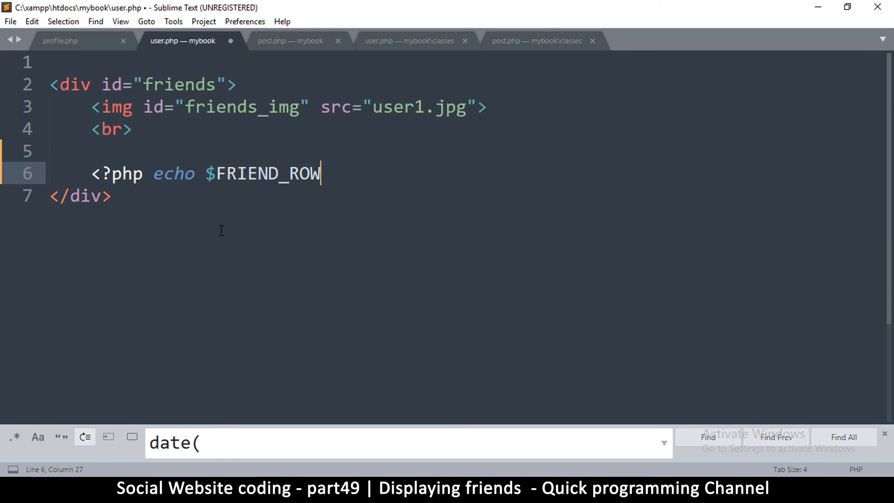
text(['firt')
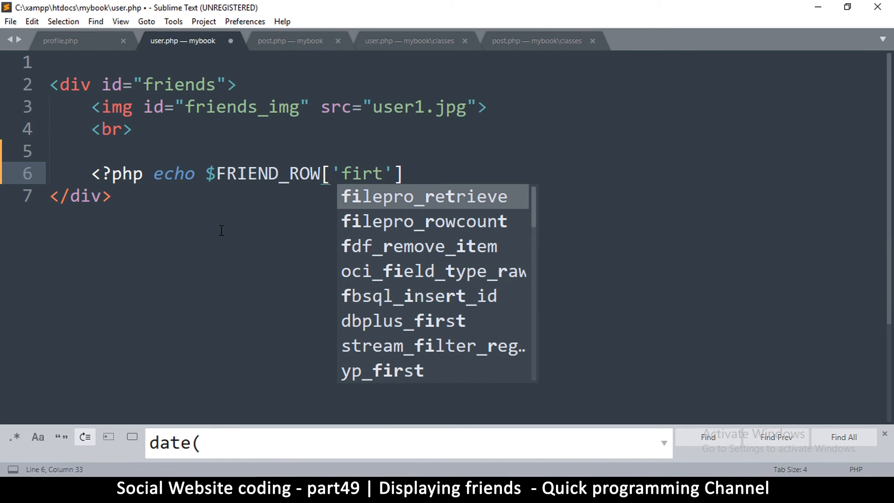
text(s)
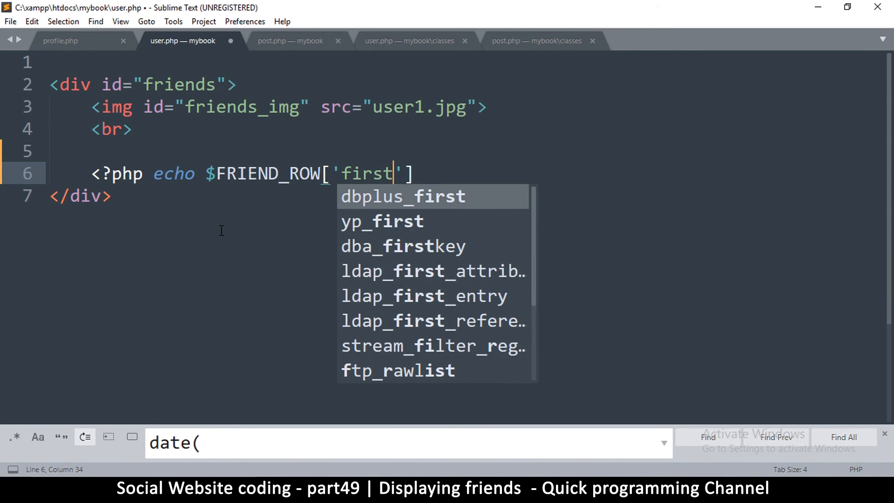
text(_name)
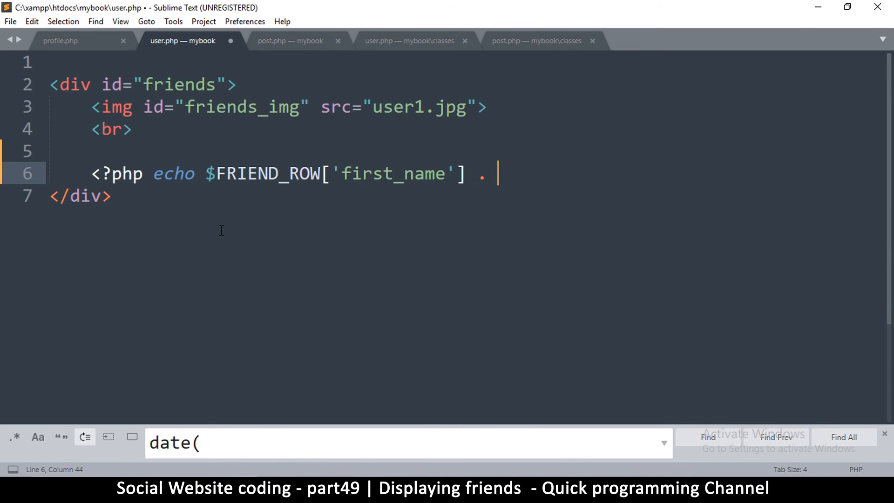
text($FRIEND_ROW['lasst_name)
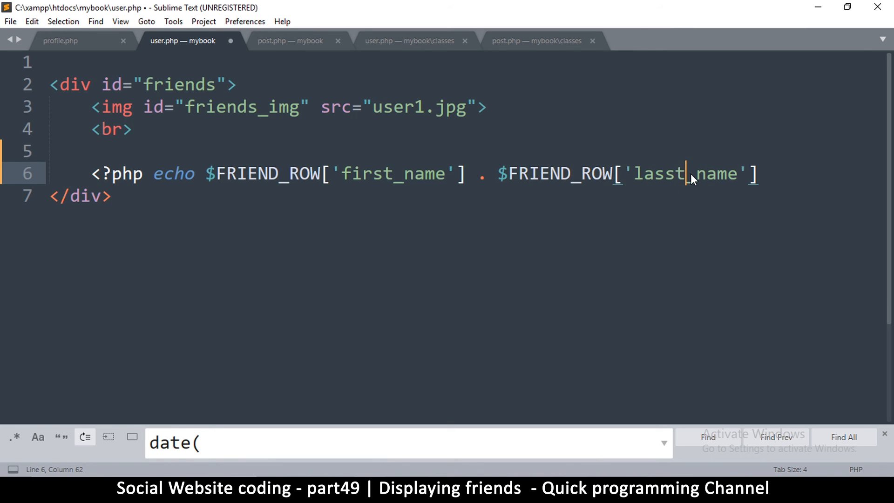
key(Backspace)
text(.)
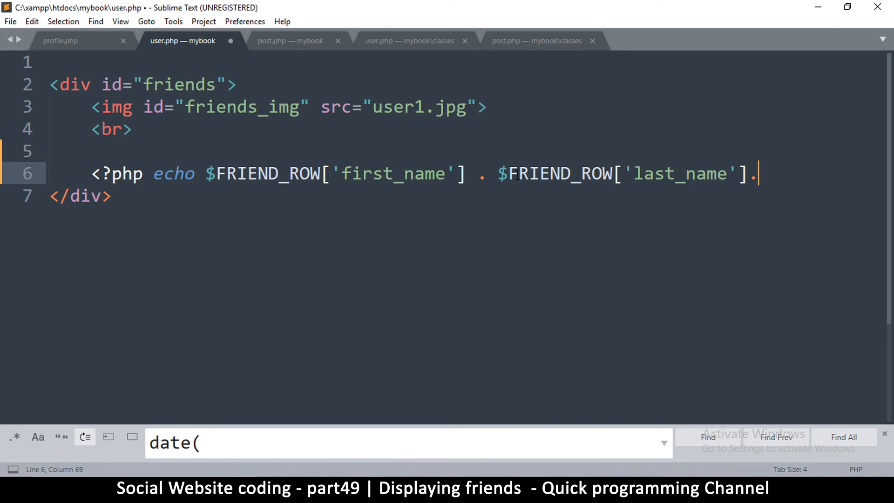
text(" " .)
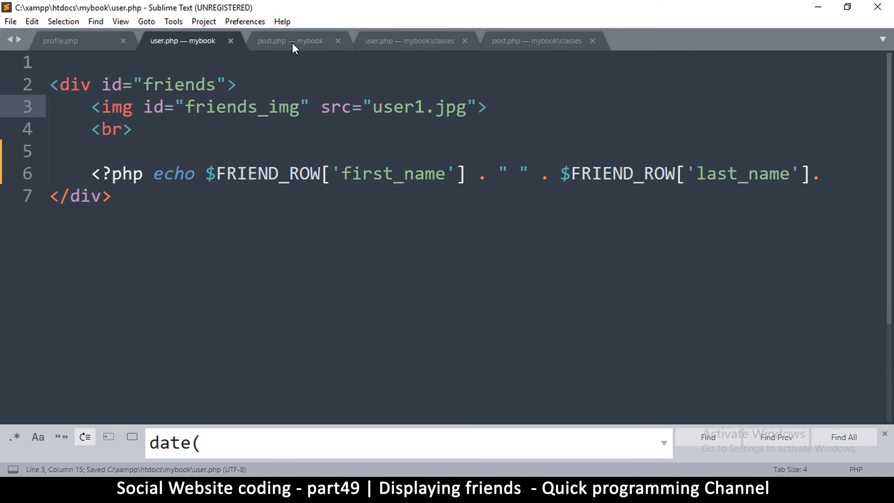
Step: Switch to post.php to reuse its avatar-choosing code
click(290, 40)
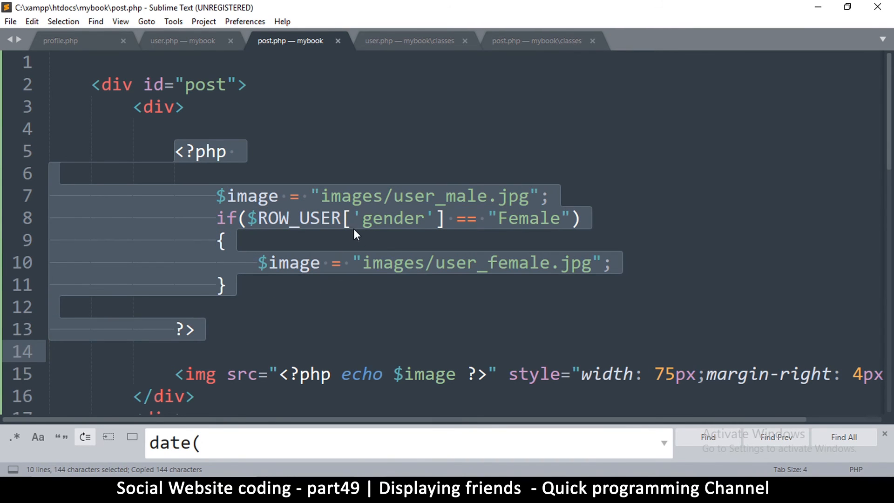
Step: Paste the gender-based $image block into user.php and adapt it to $FRIEND_ROW['gender']
click(354, 234)
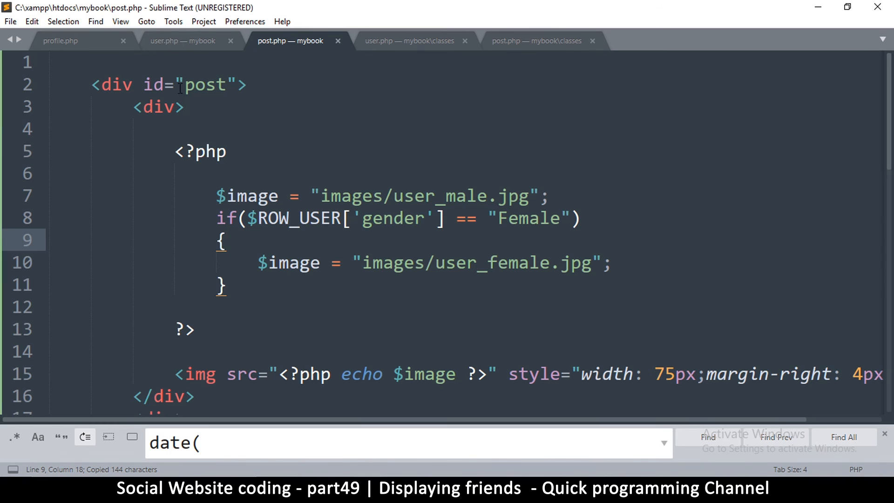
click(184, 40)
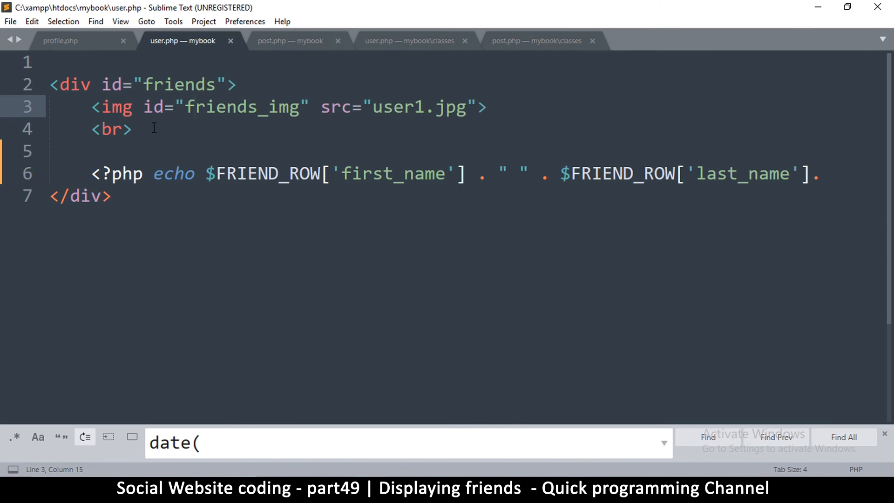
key(Return)
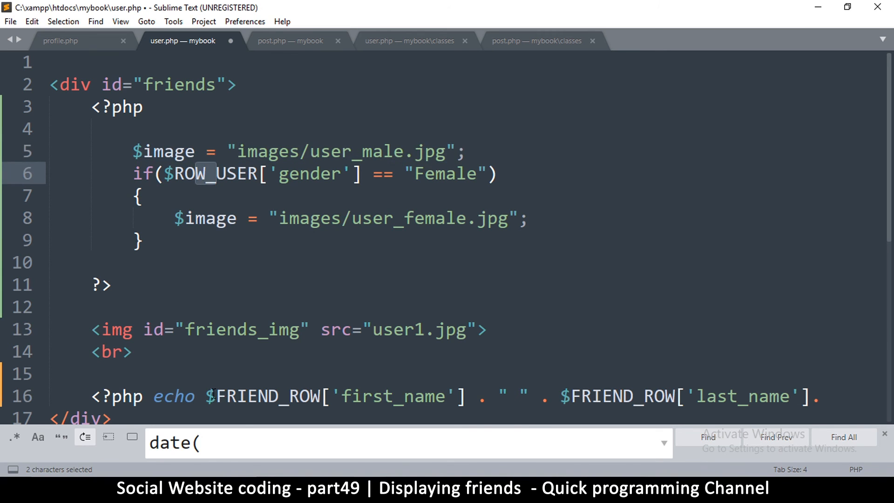
double_click(263, 396)
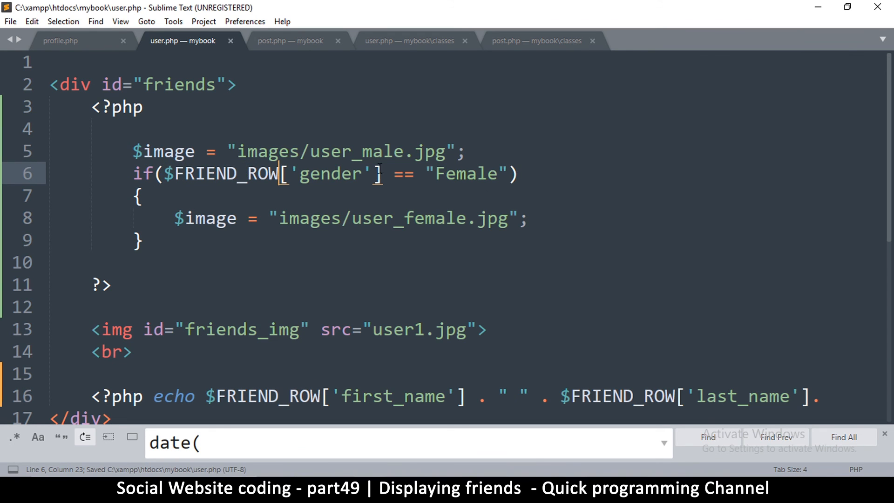
click(299, 218)
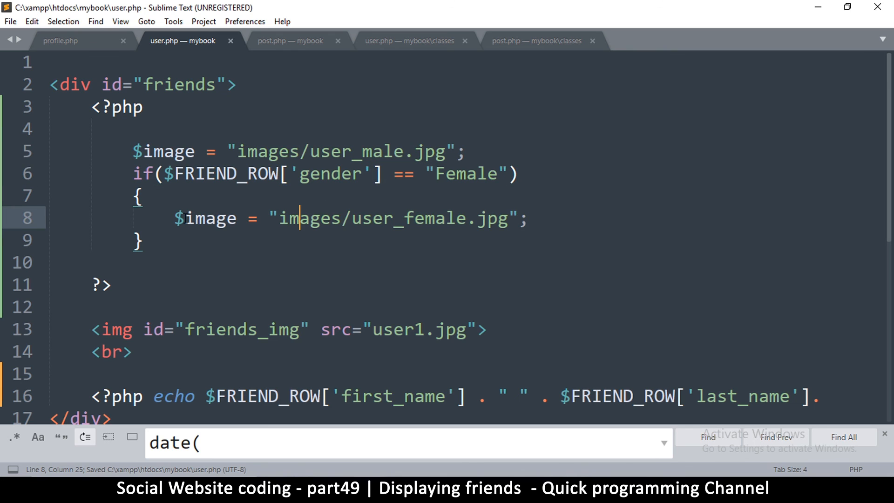
double_click(205, 218)
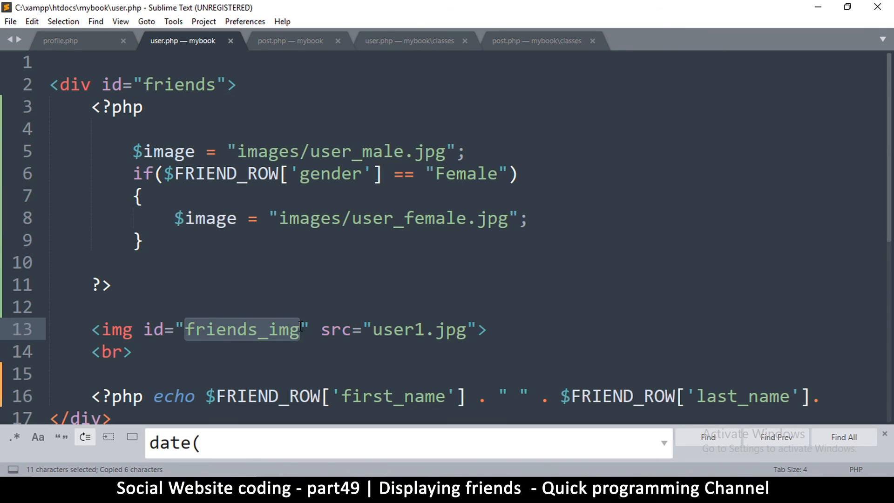
Step: Replace the hard-coded user1.jpg source with <?php echo $image ?>
double_click(419, 329)
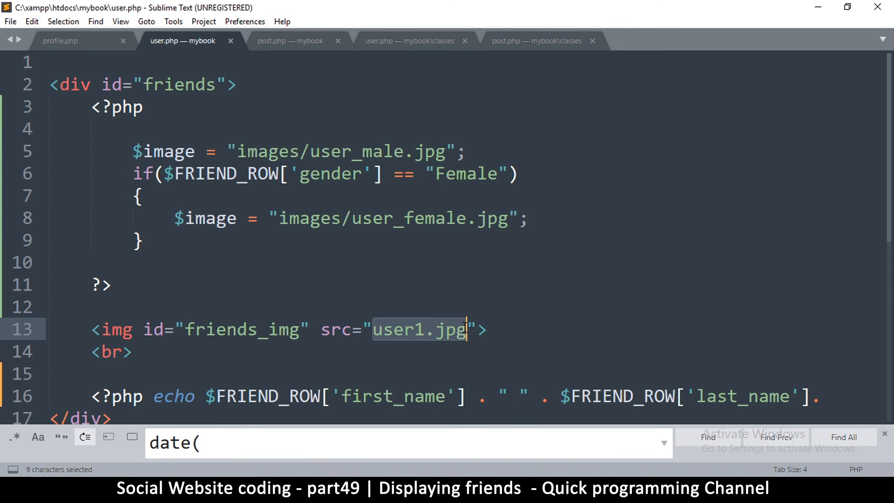
text(<)
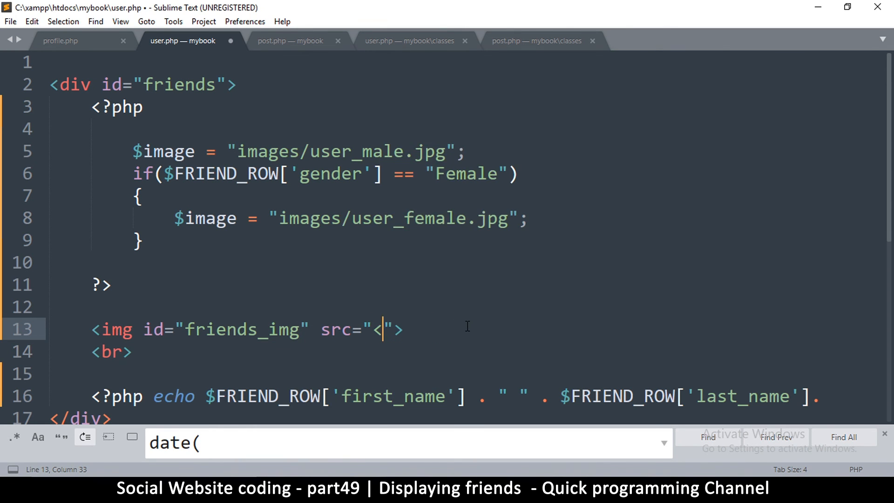
text(?php echo $image)
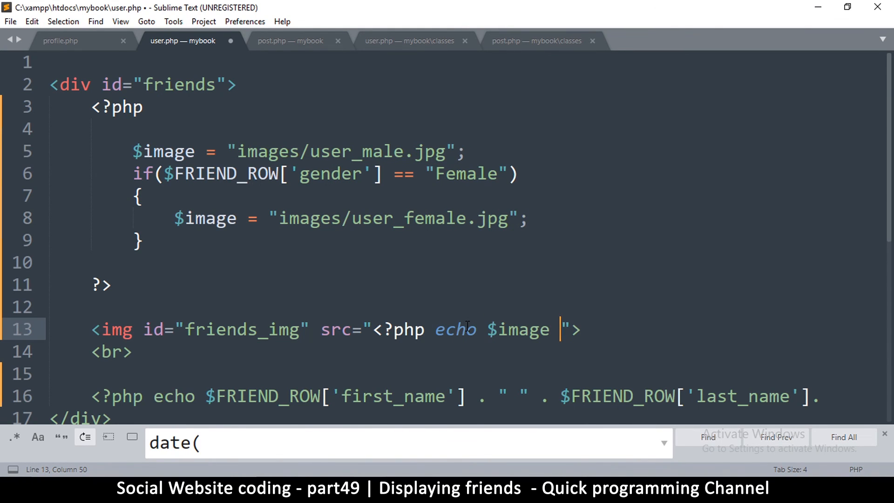
text(?>)
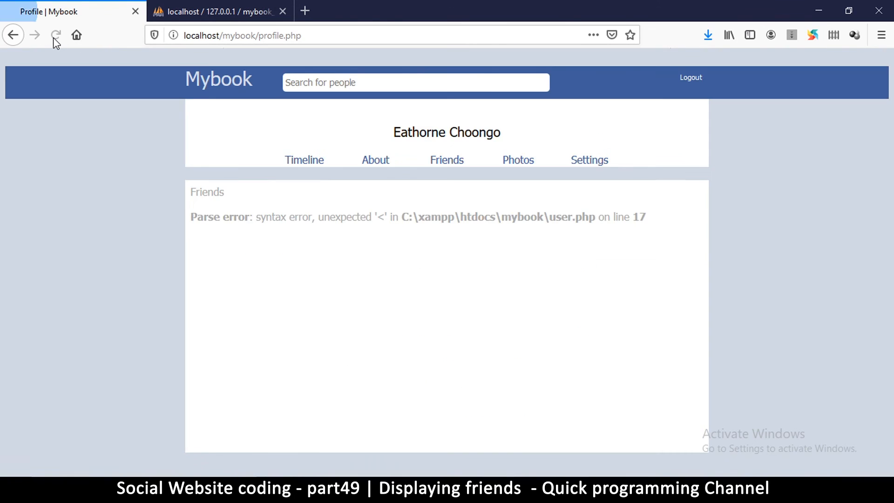
Step: Reload profile.php, fix the name line's trailing period to ?> in user.php, and reload again
click(55, 34)
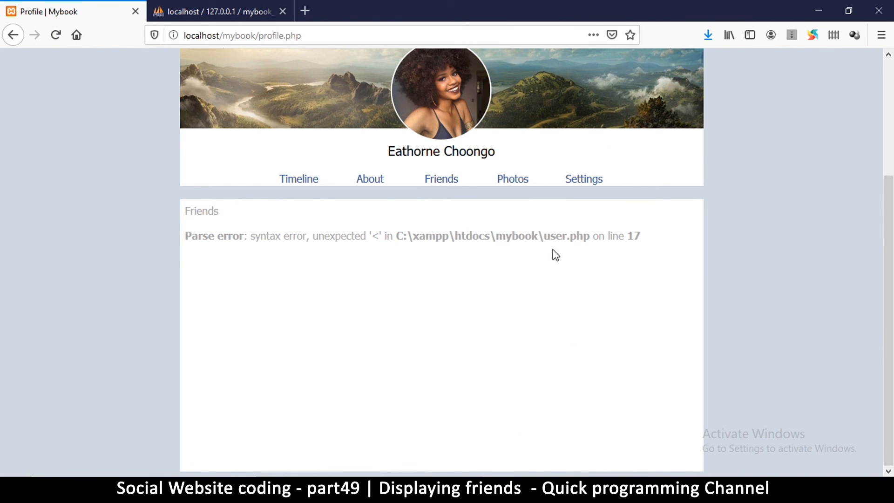
double_click(566, 235)
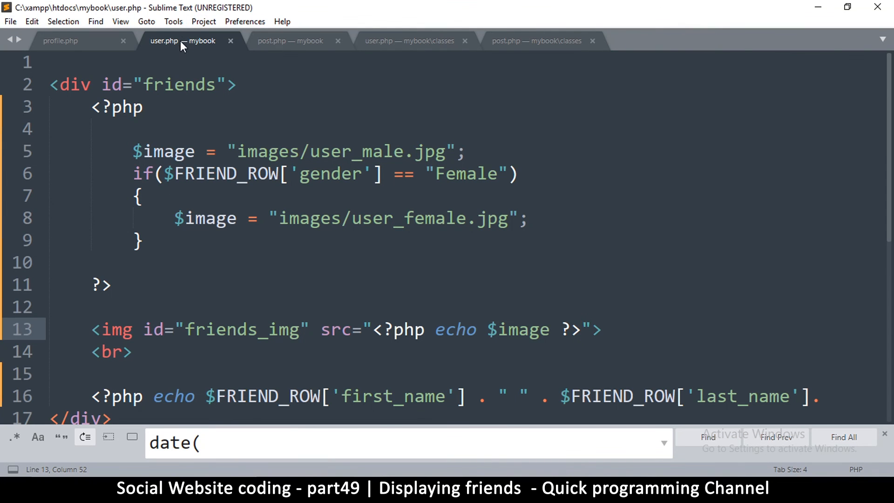
scroll(down, 3)
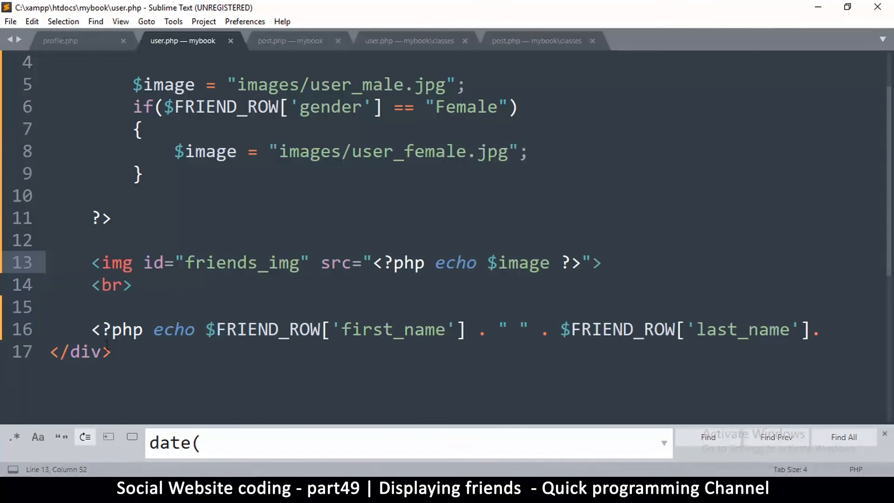
click(113, 352)
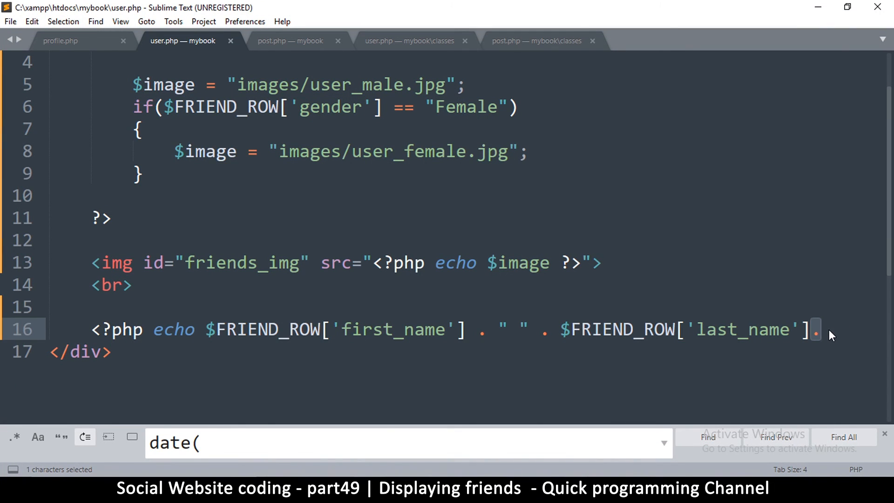
text(?>)
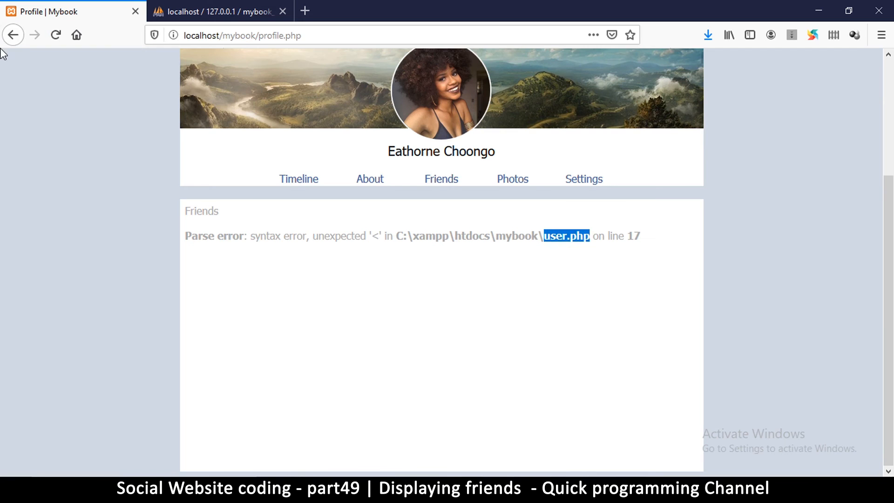
click(54, 34)
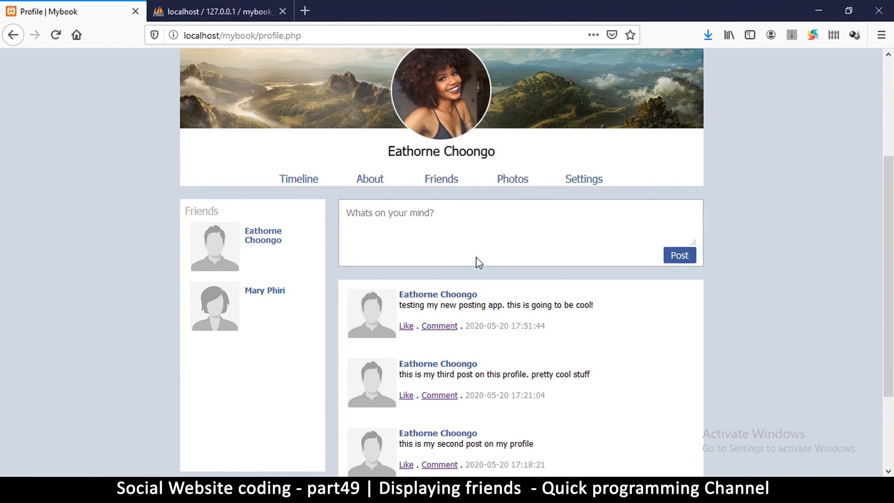
Step: Compare the friends' avatars with genders in the phpMyAdmin users table, then return to the profile
double_click(262, 236)
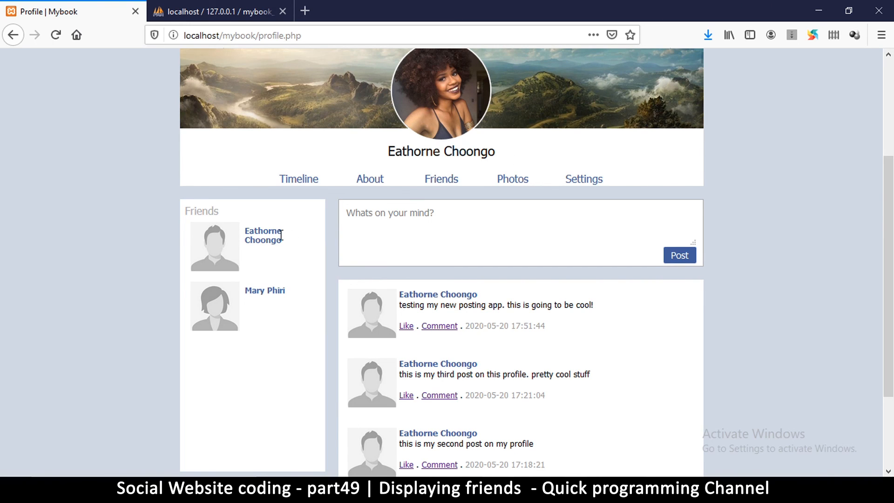
click(217, 11)
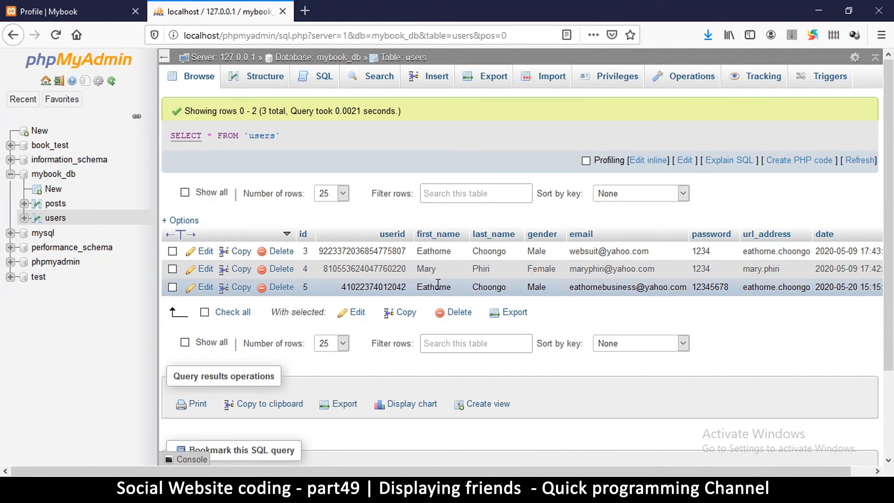
click(66, 11)
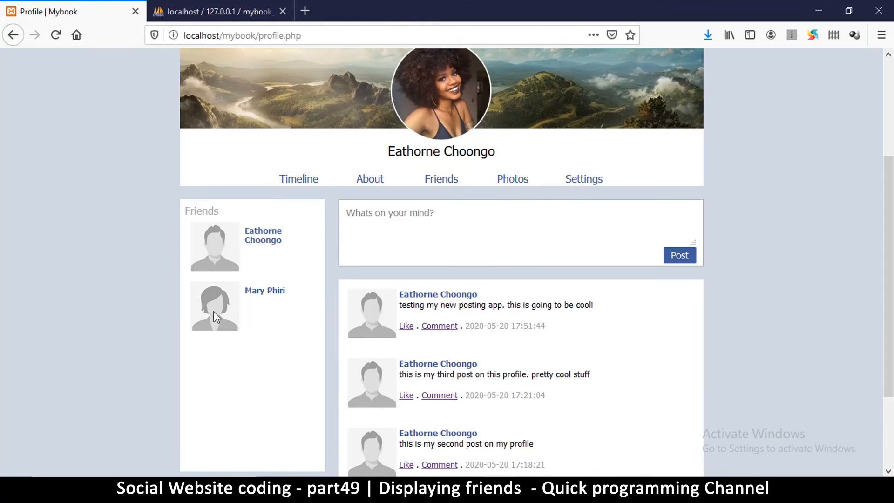
scroll(down, 3)
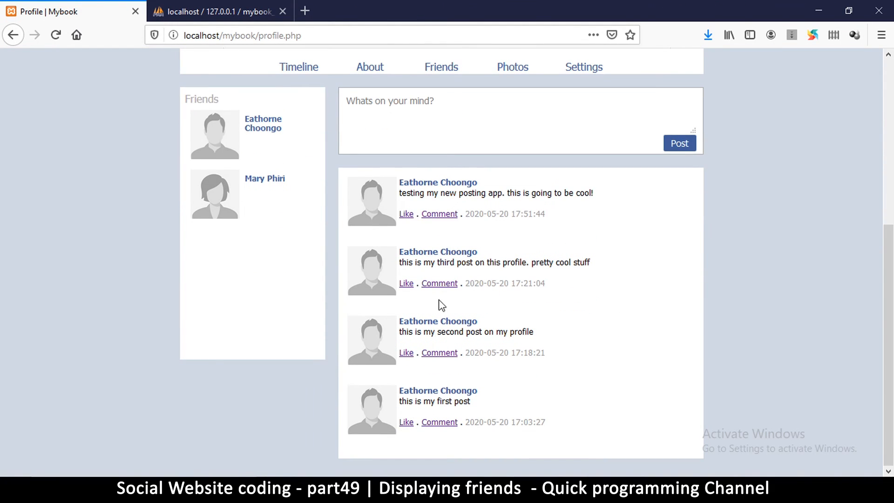
mouse_move(554, 146)
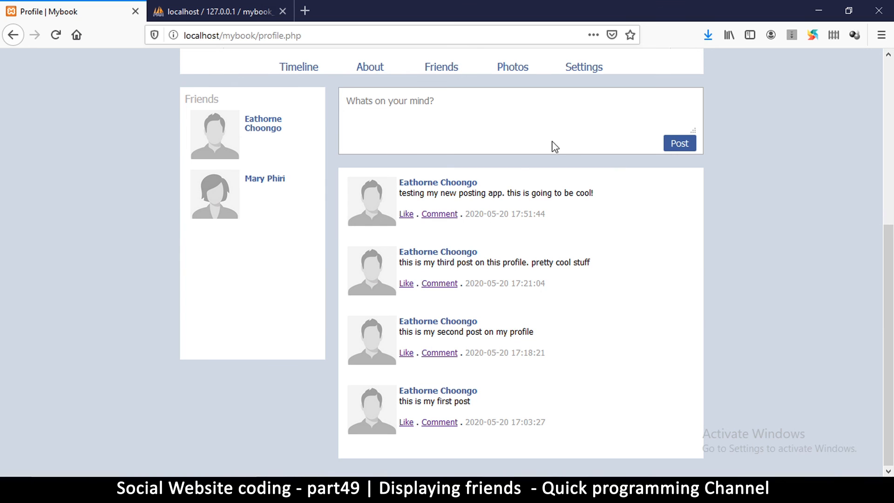
scroll(up, 3)
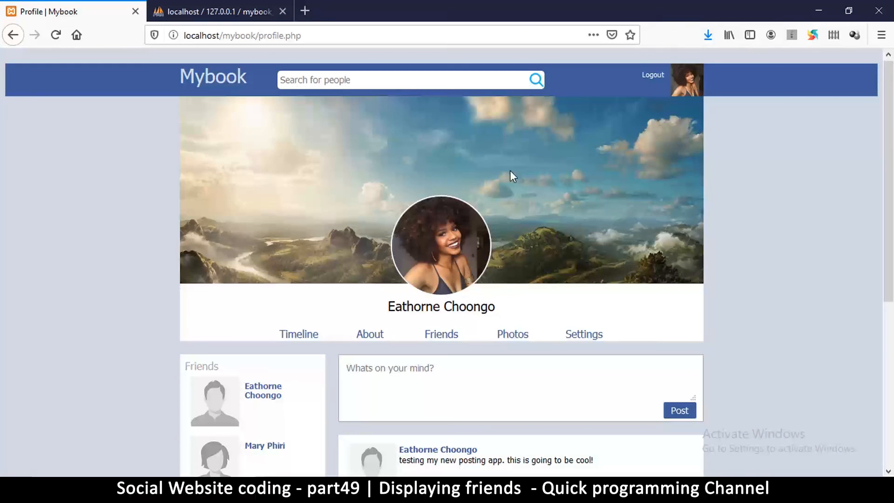
mouse_move(628, 137)
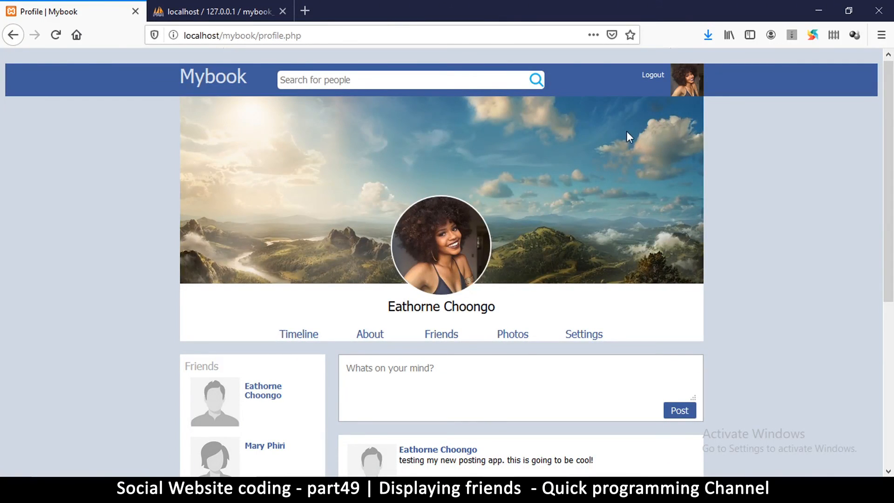
mouse_move(472, 191)
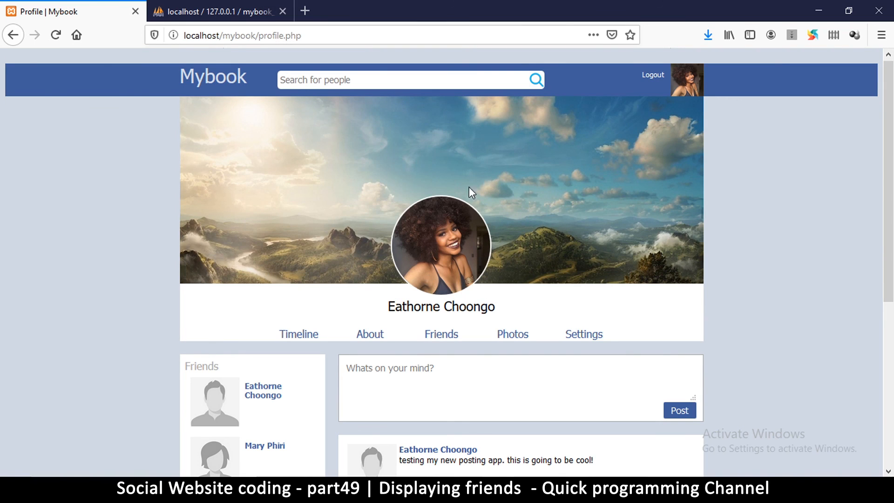
mouse_move(602, 242)
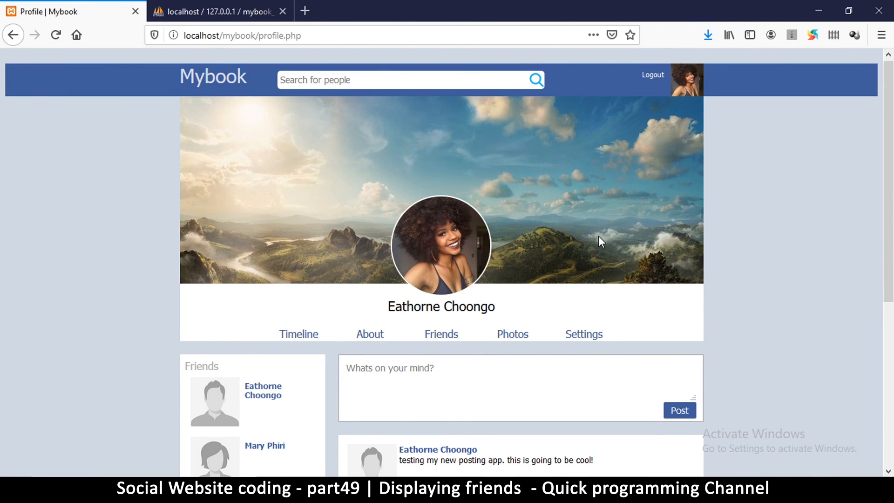
mouse_move(562, 146)
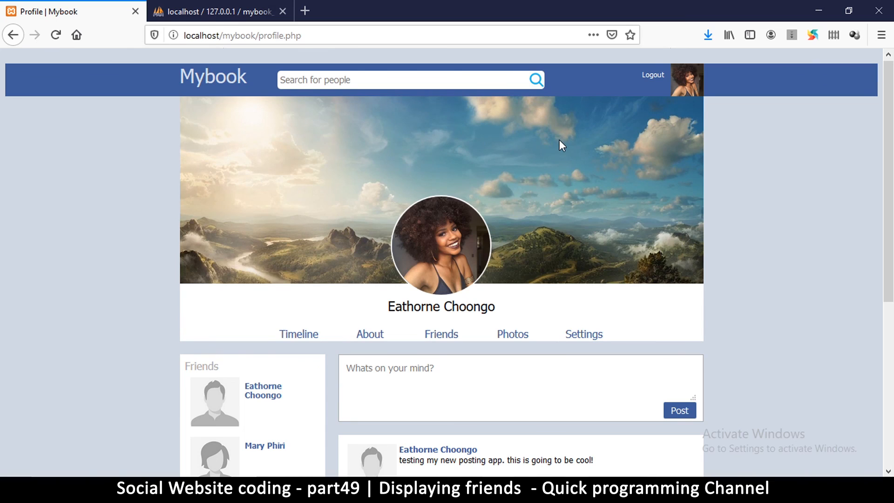
mouse_move(459, 212)
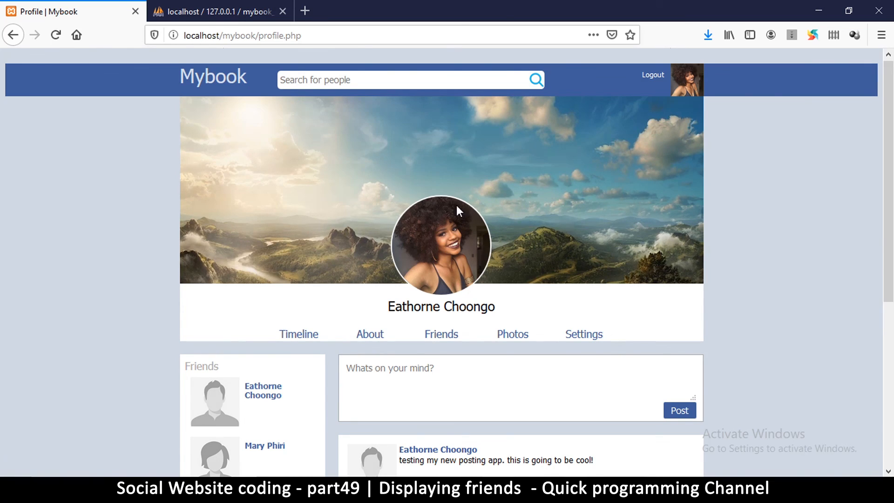